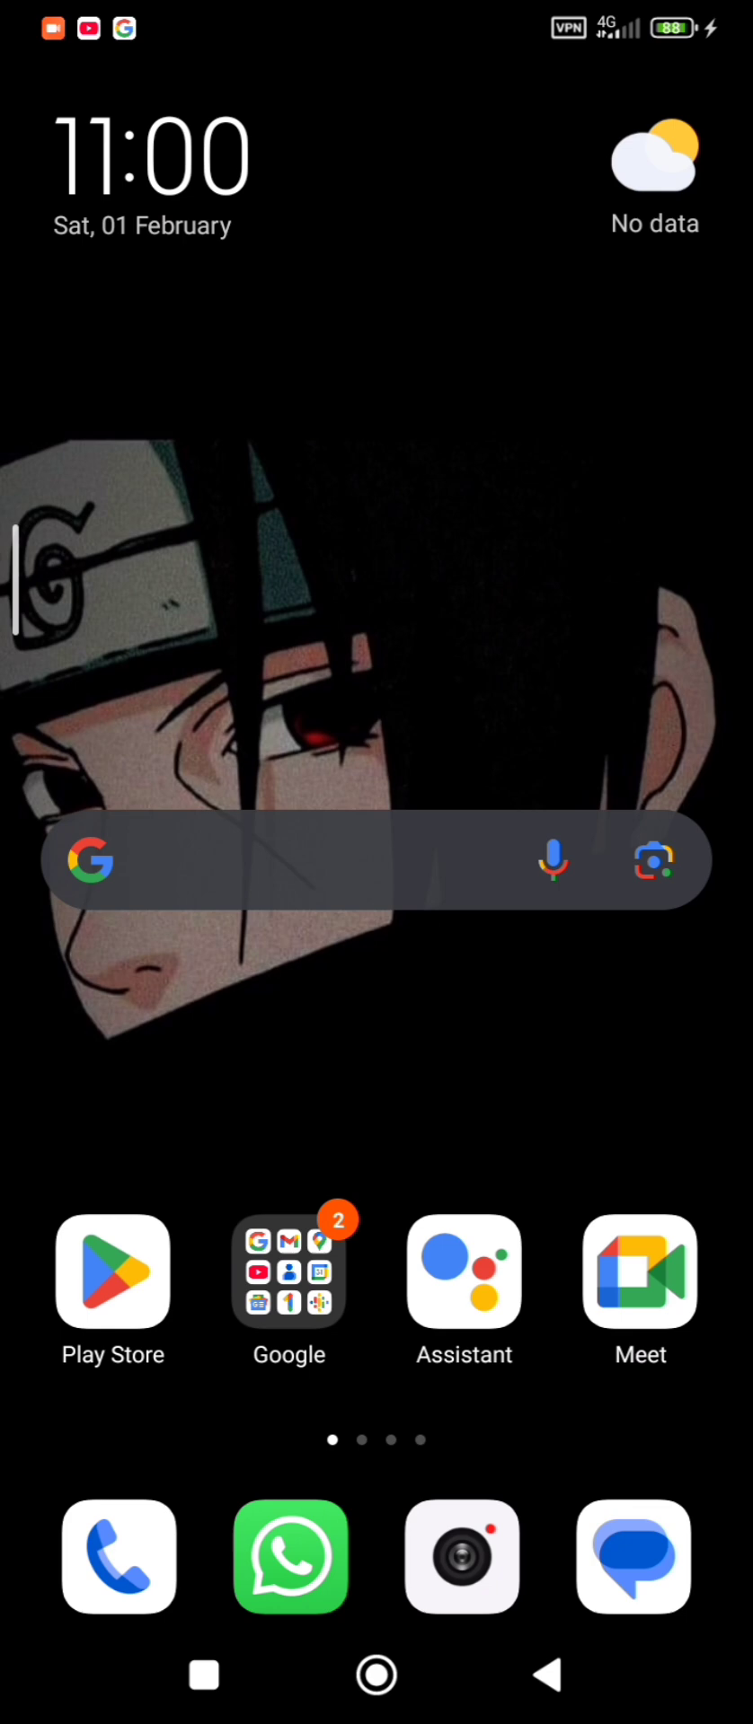
Step: Search for 'howdy' in Opera Mini to reach the howdy.id site
scroll("left", 3)
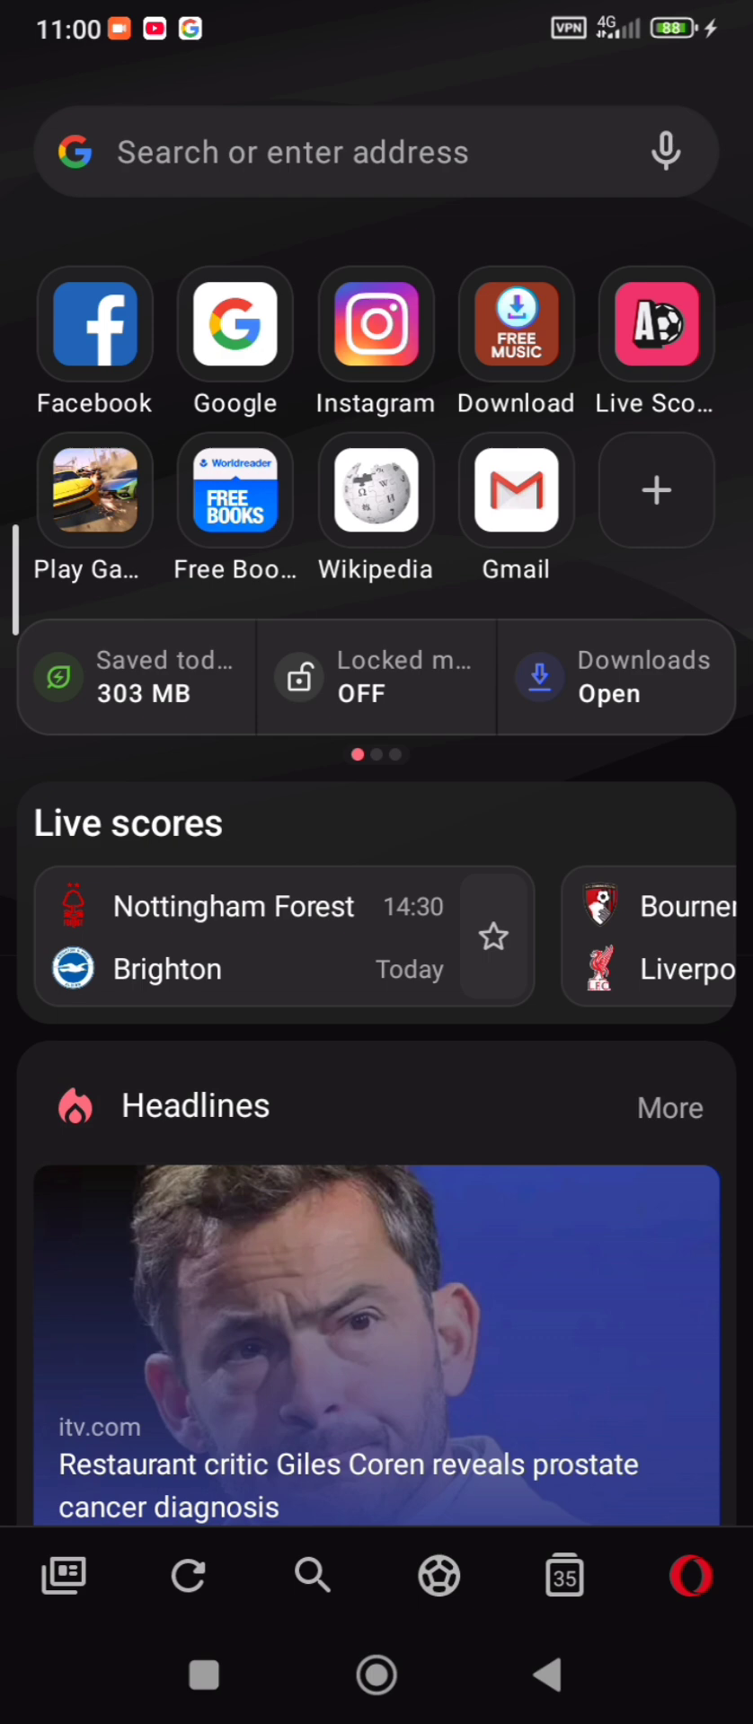
left_click(374, 151)
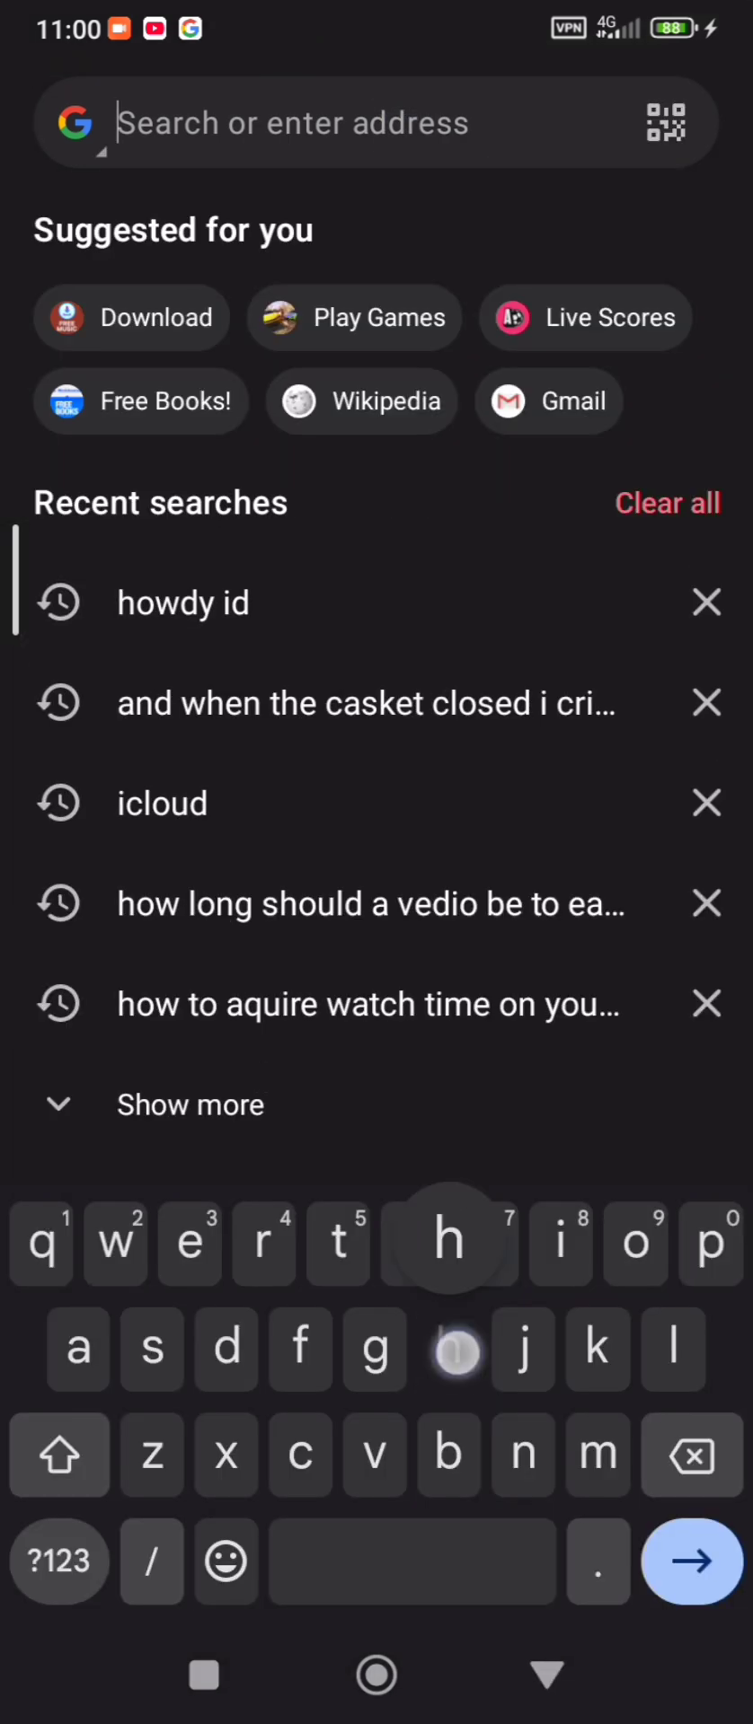
type("howdy.id")
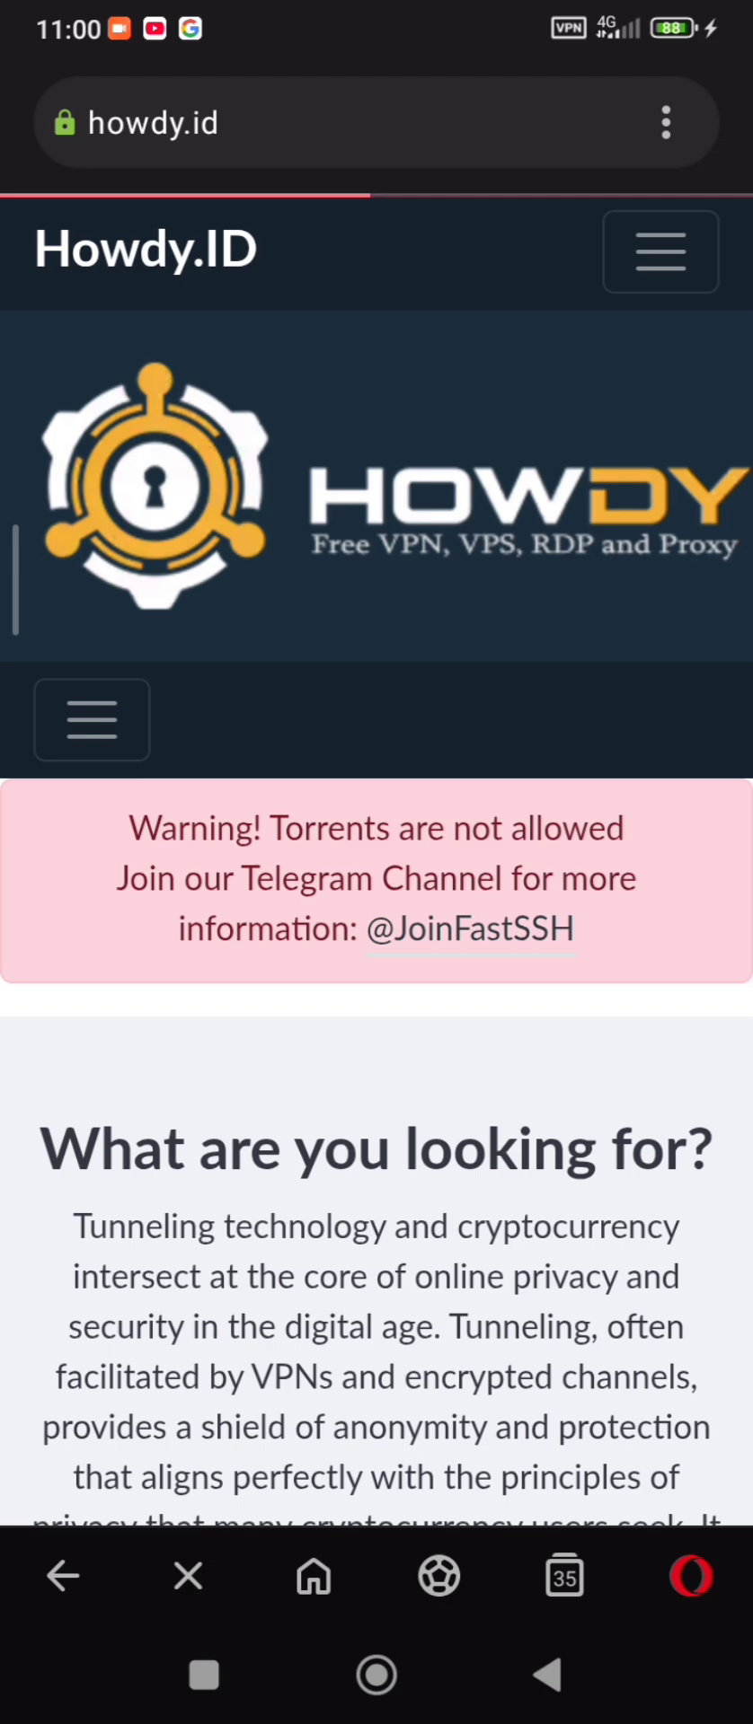
Step: Scroll past the homepage, dismiss the ad and open the VPN Regular plan page
scroll("down", 3)
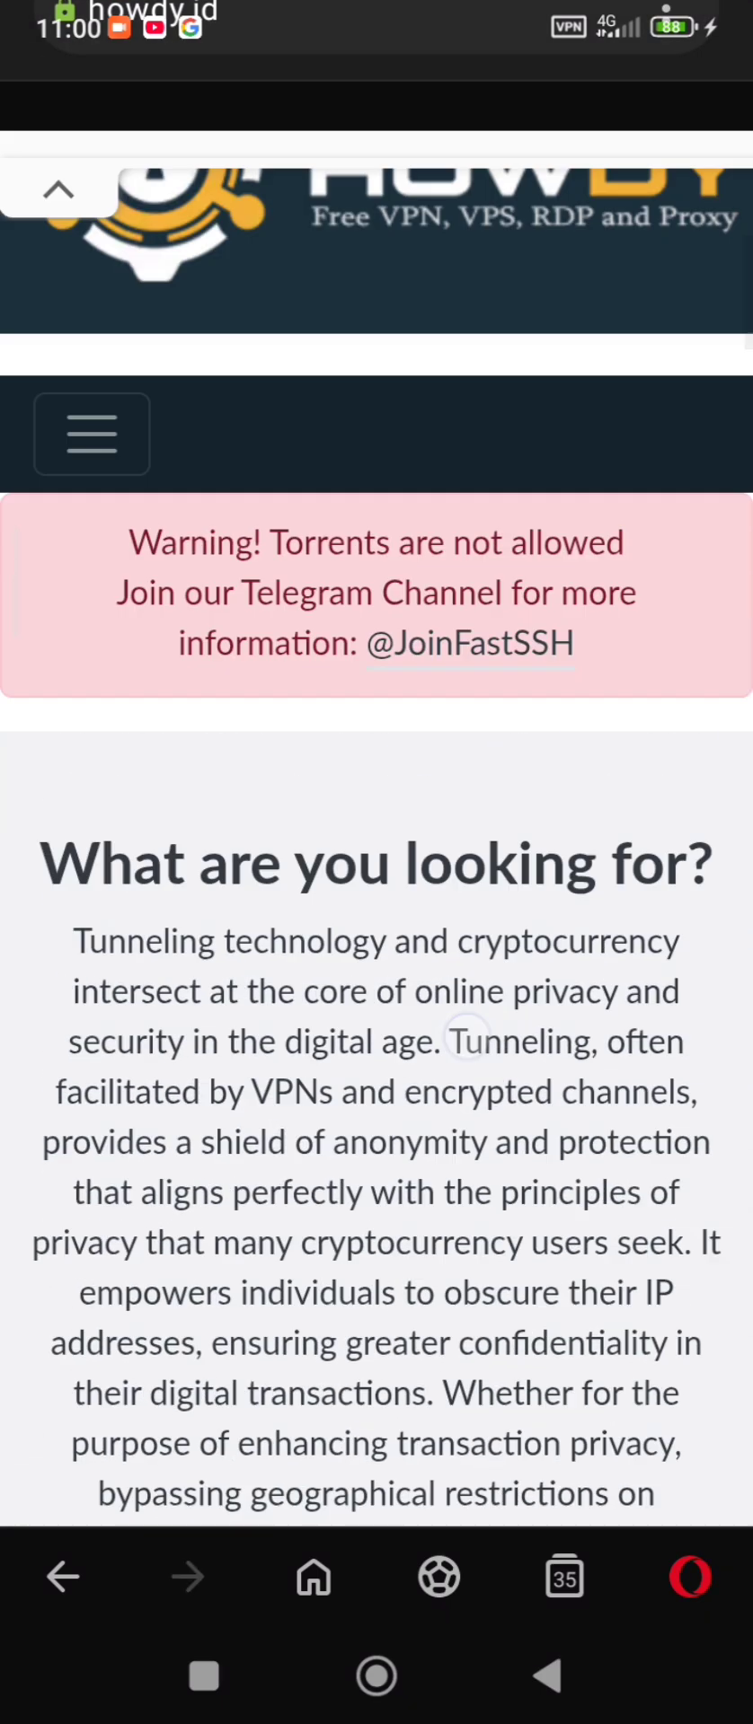
scroll("down", 3)
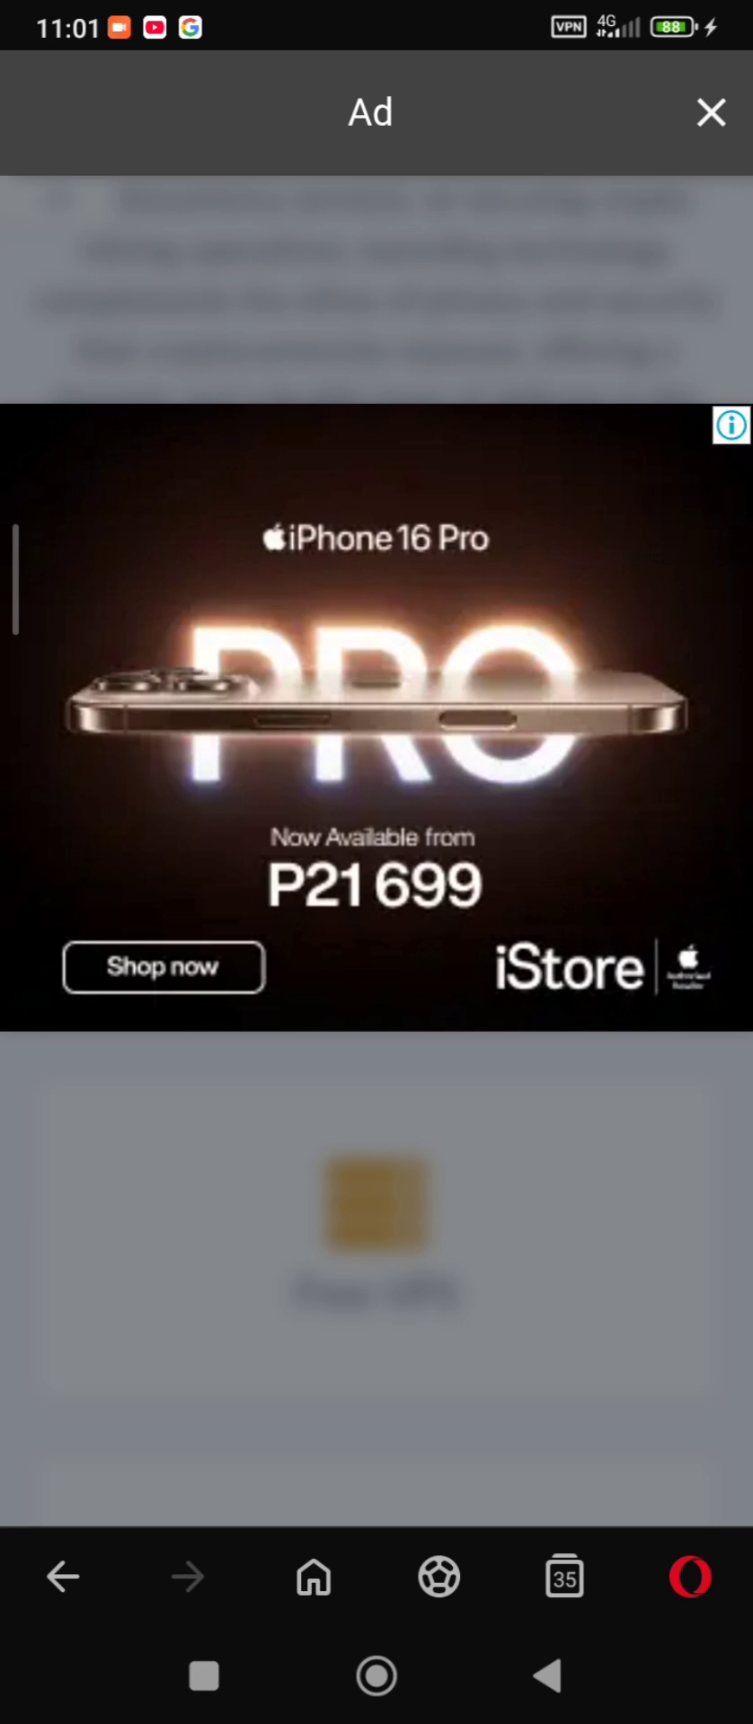
left_click(709, 113)
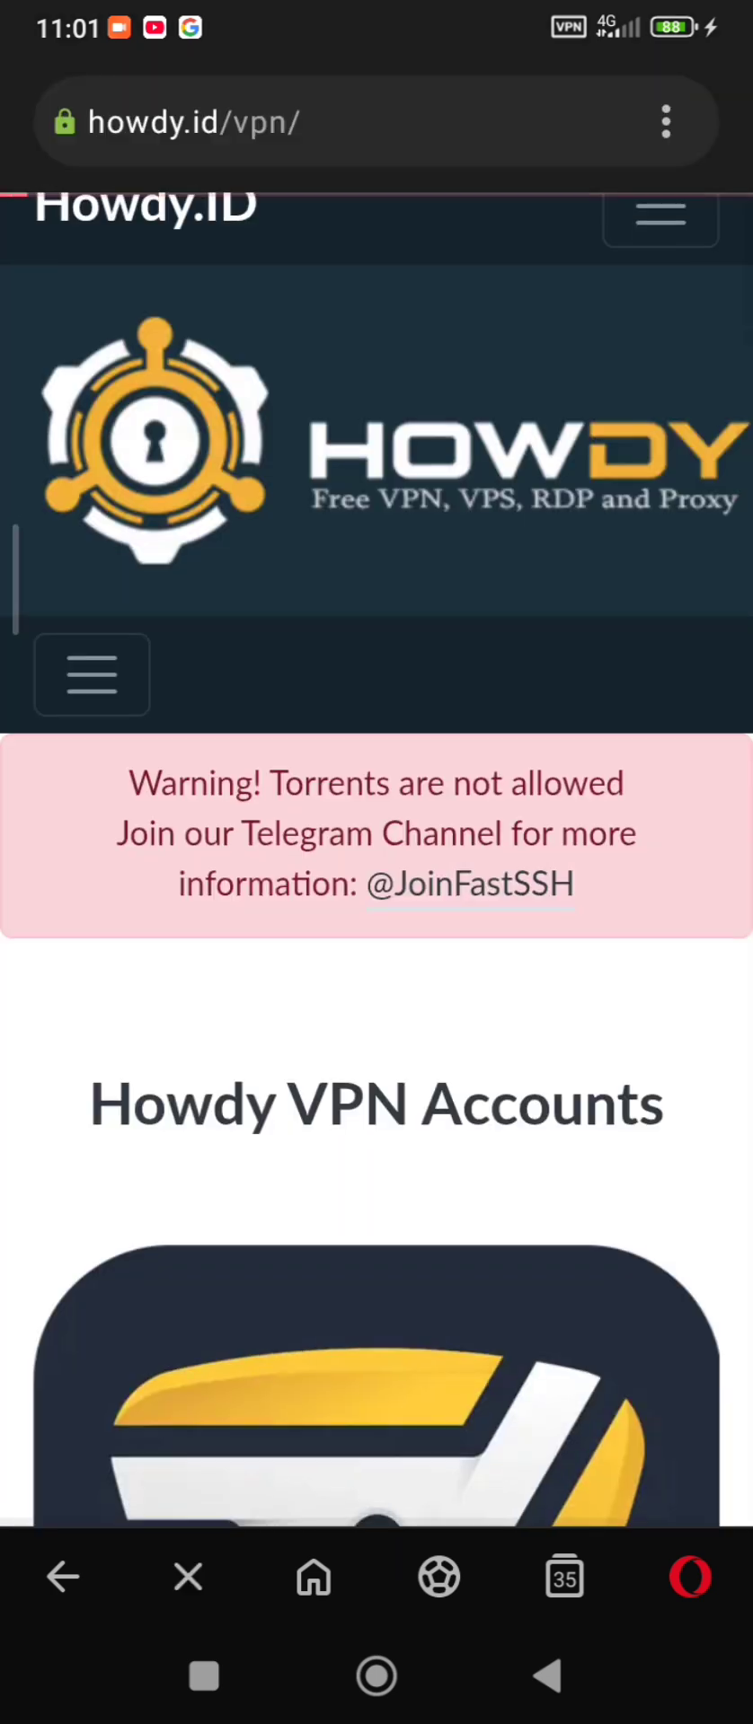
scroll("down", 3)
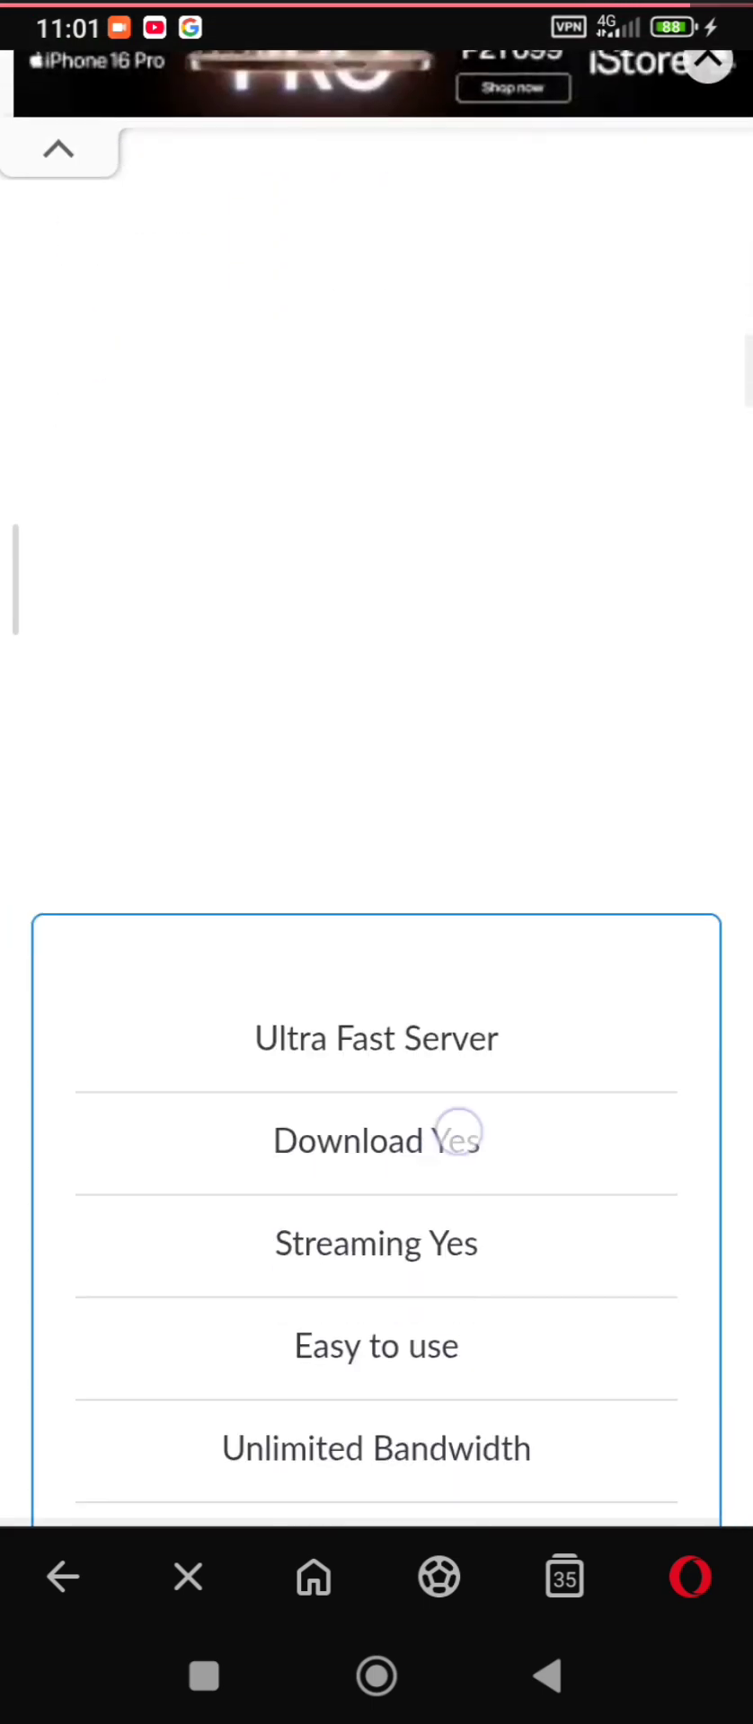
scroll("down", 3)
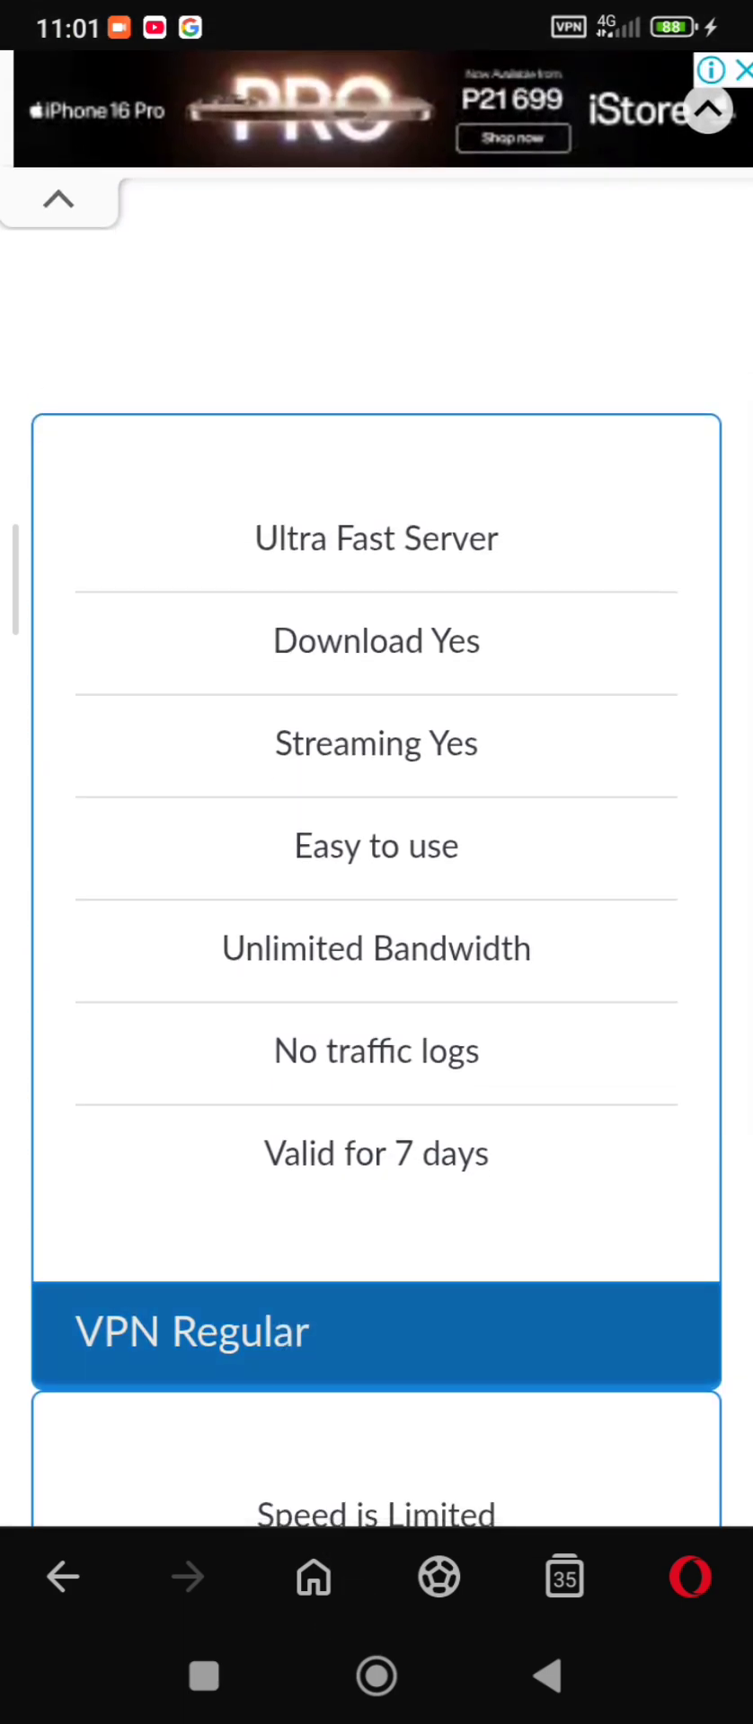
left_click(377, 1330)
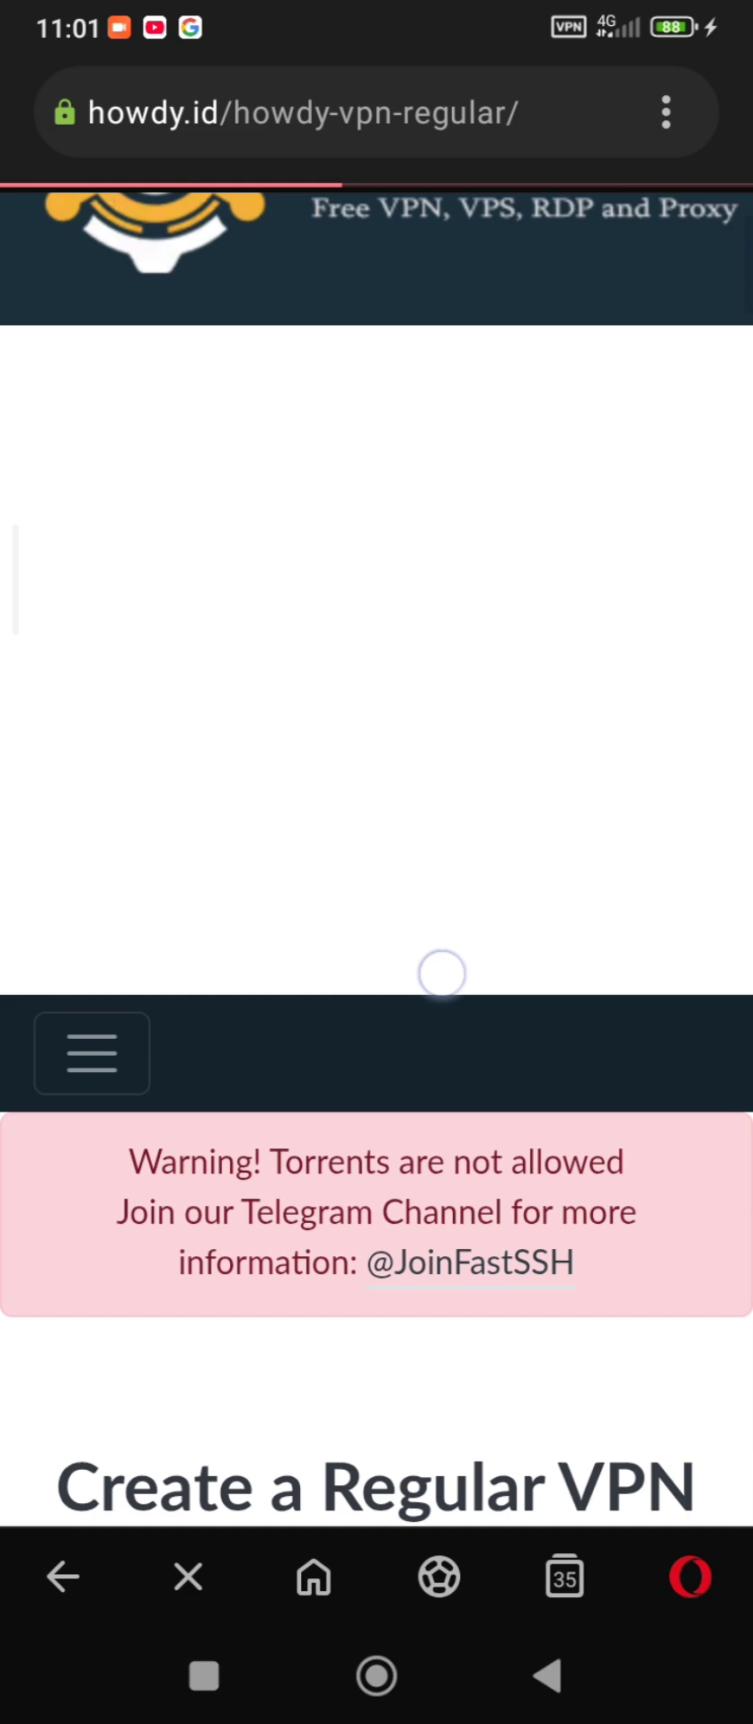
Step: Go to page 3 of the regular servers and scroll to Singapore VPN Melbi
scroll("down", 3)
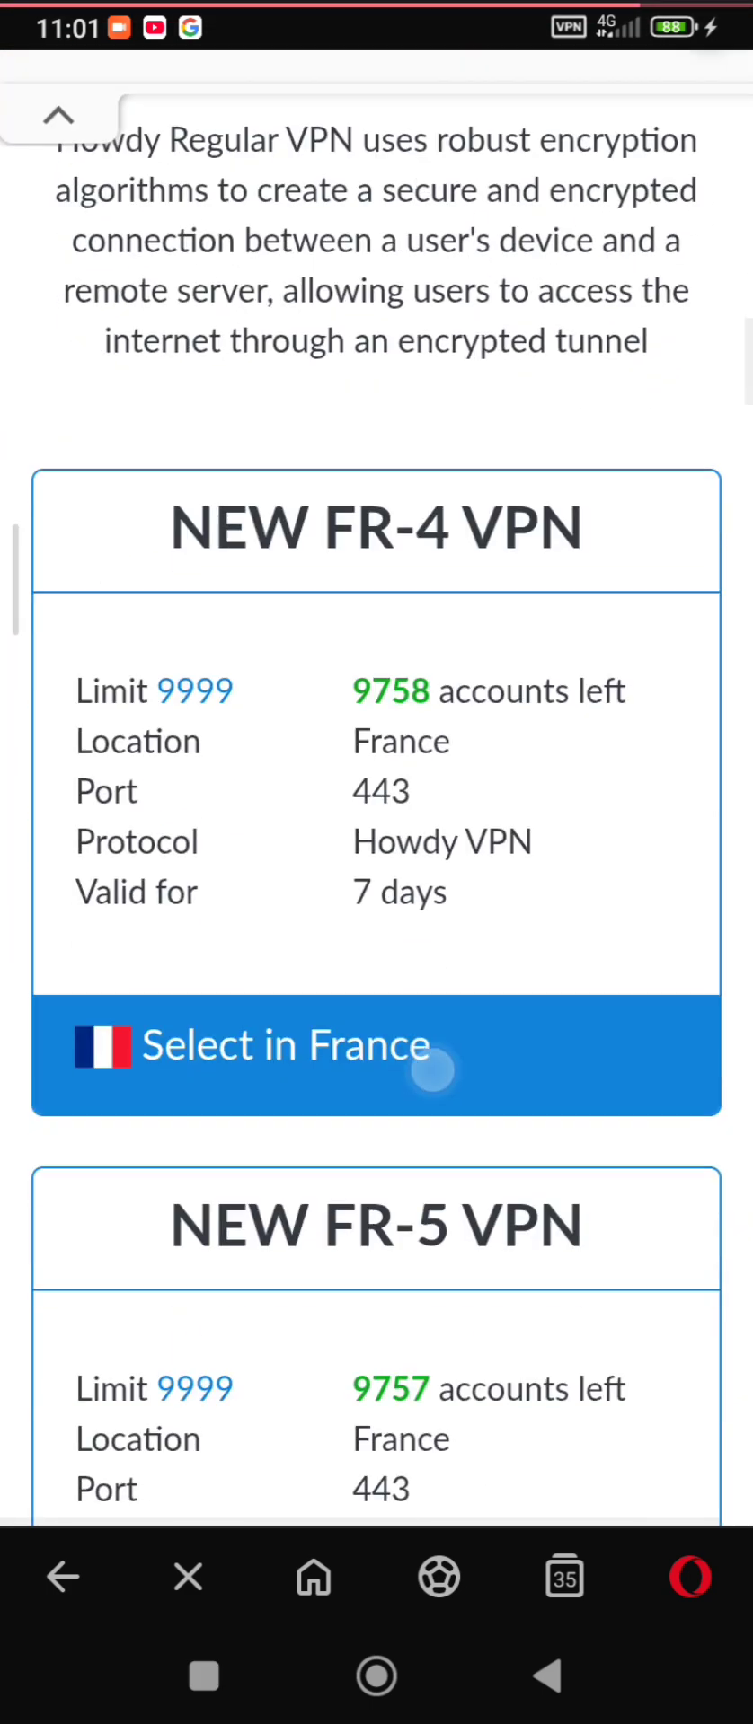
scroll("down", 3)
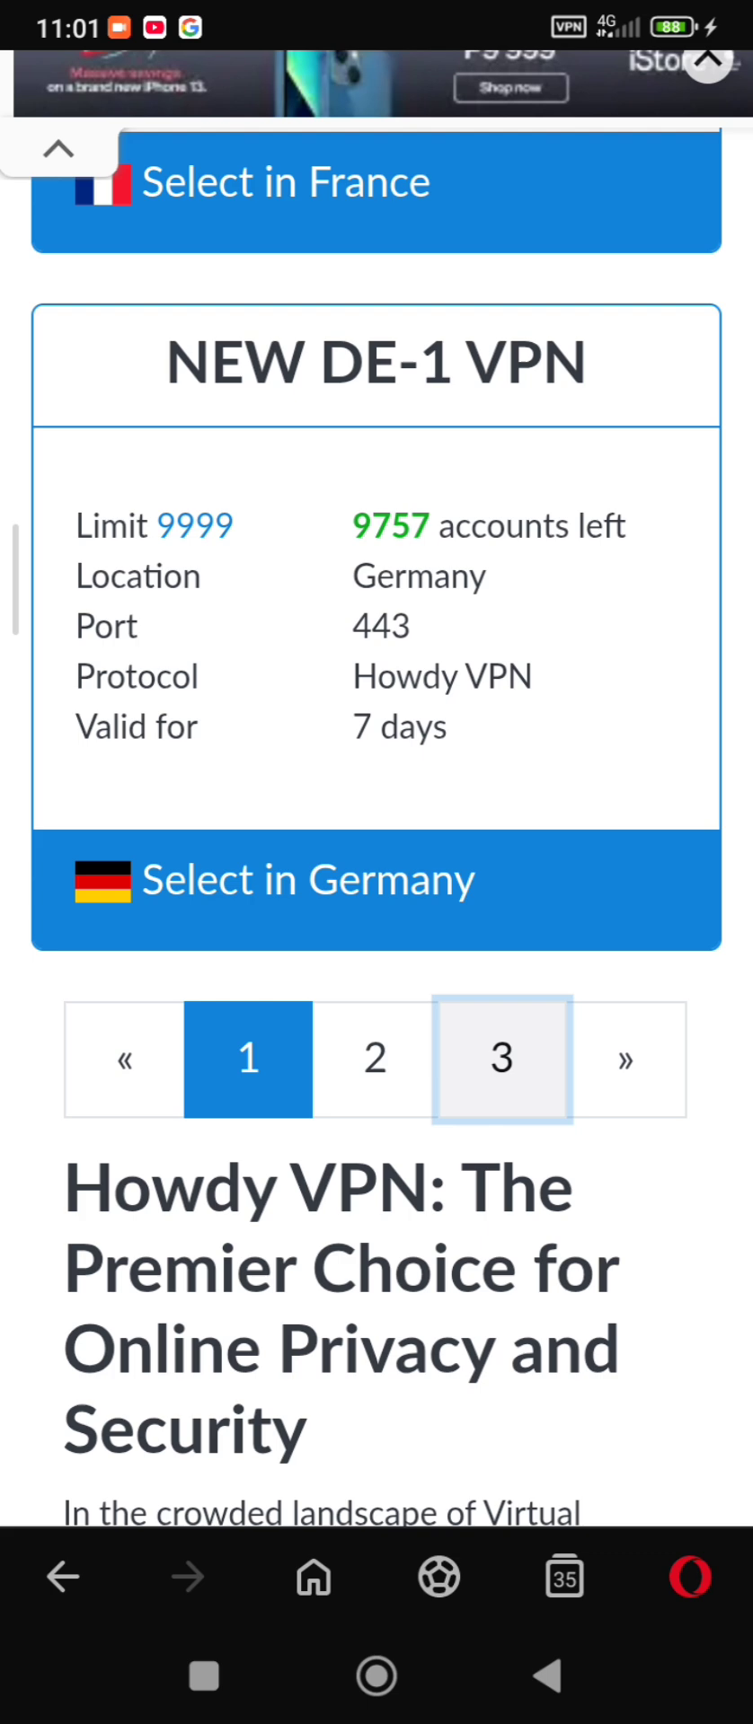
left_click(502, 1058)
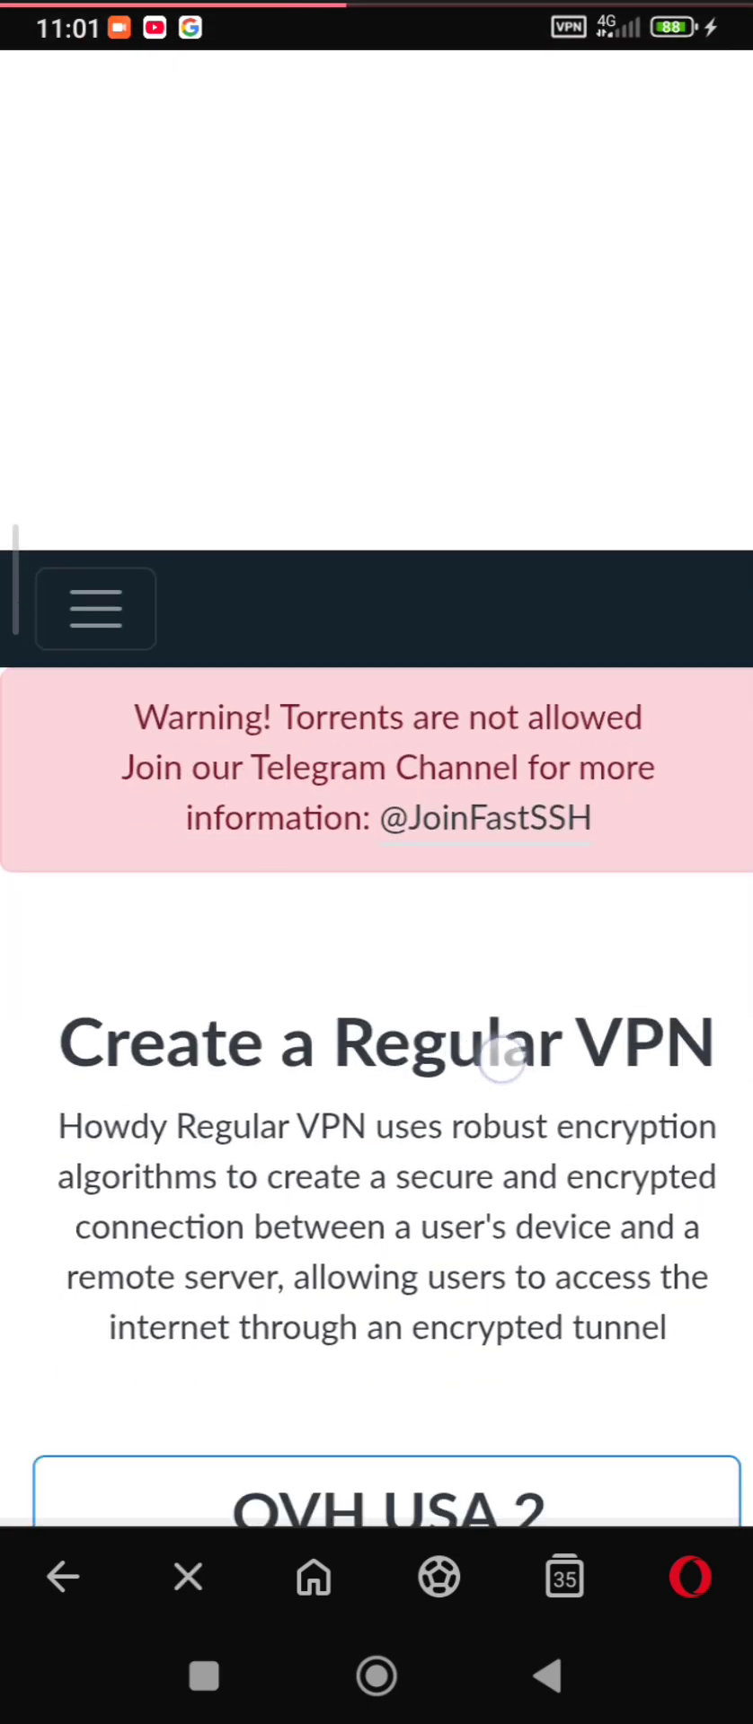
scroll("down", 3)
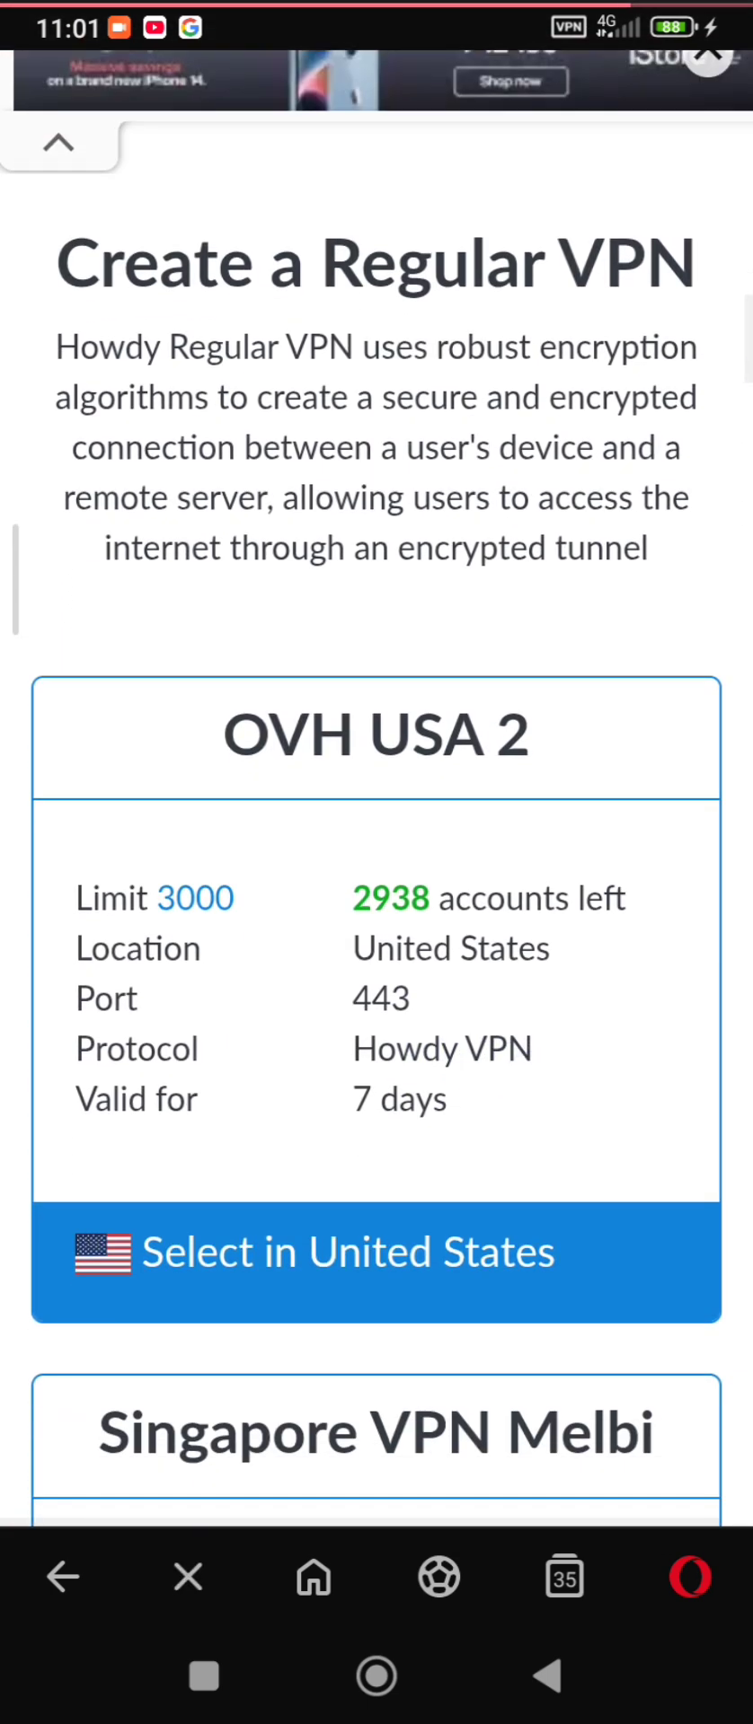
scroll("down", 3)
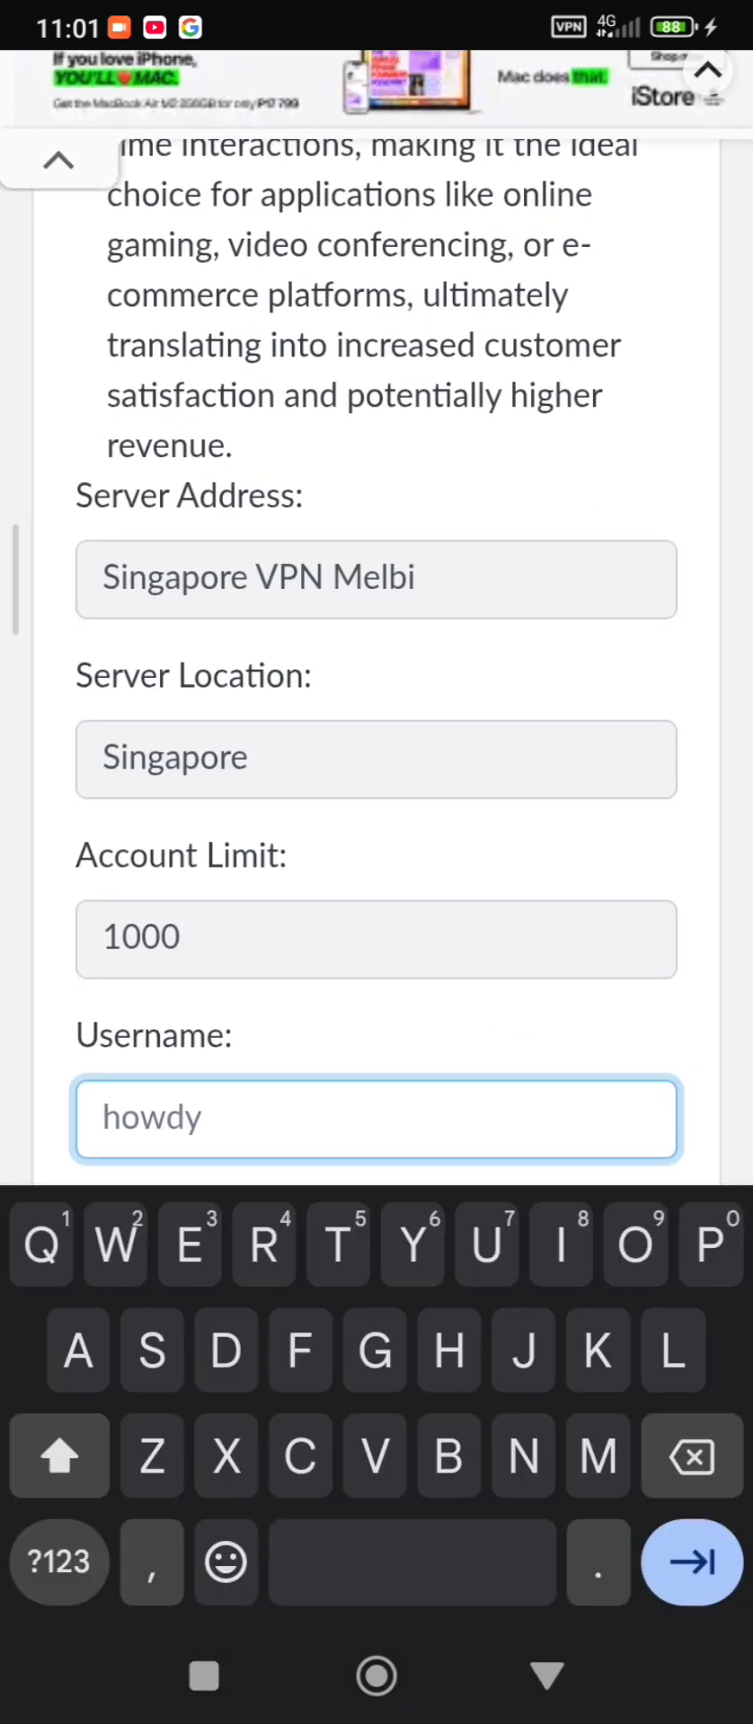
Step: Enter username, password and SNI host mail.ooze.co.bw, pass reCAPTCHA, and submit
type("Cree")
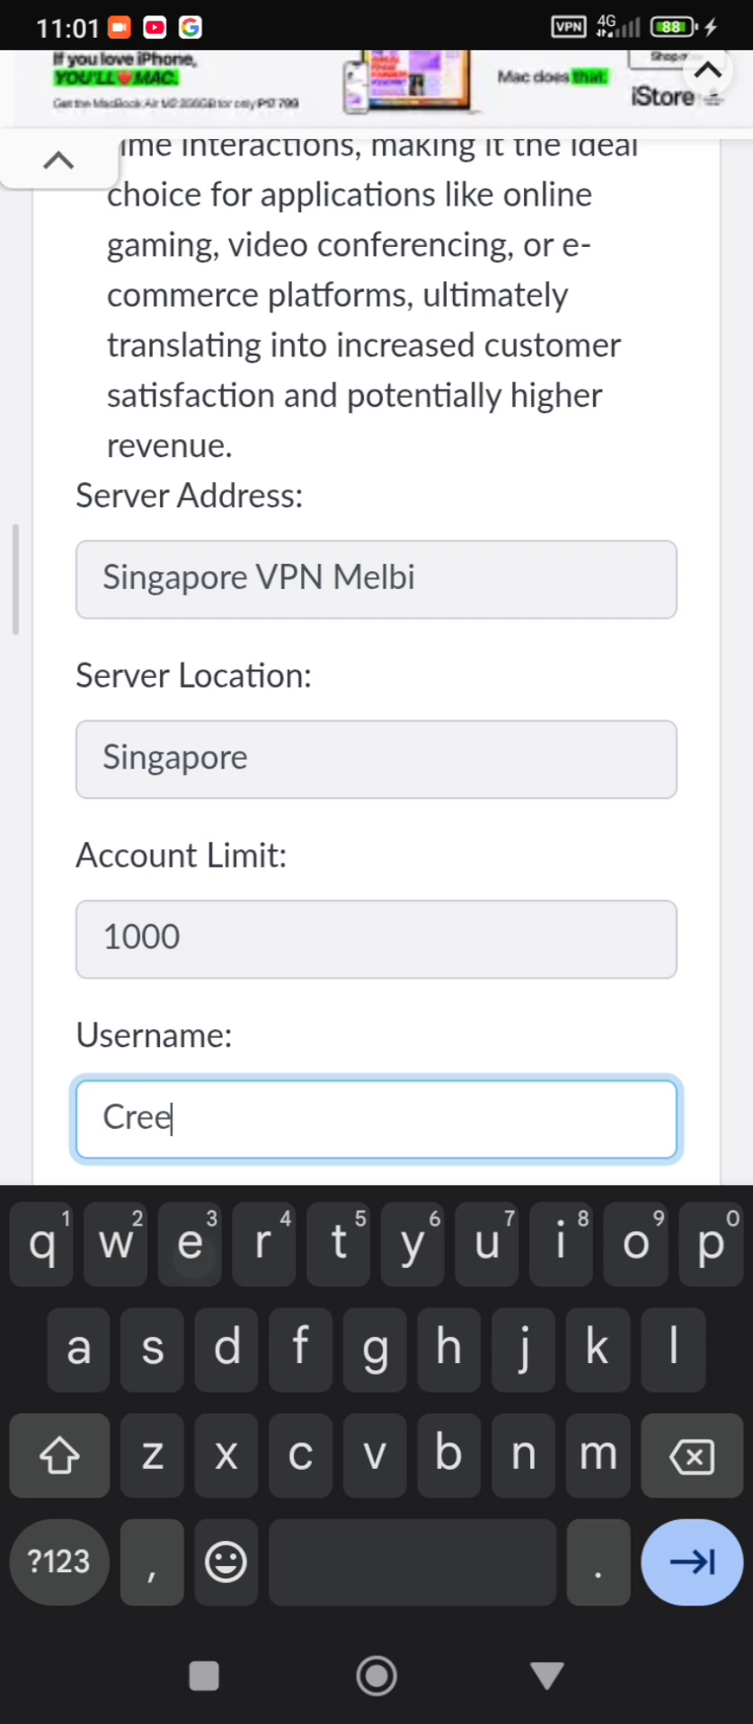
type("d'sTech")
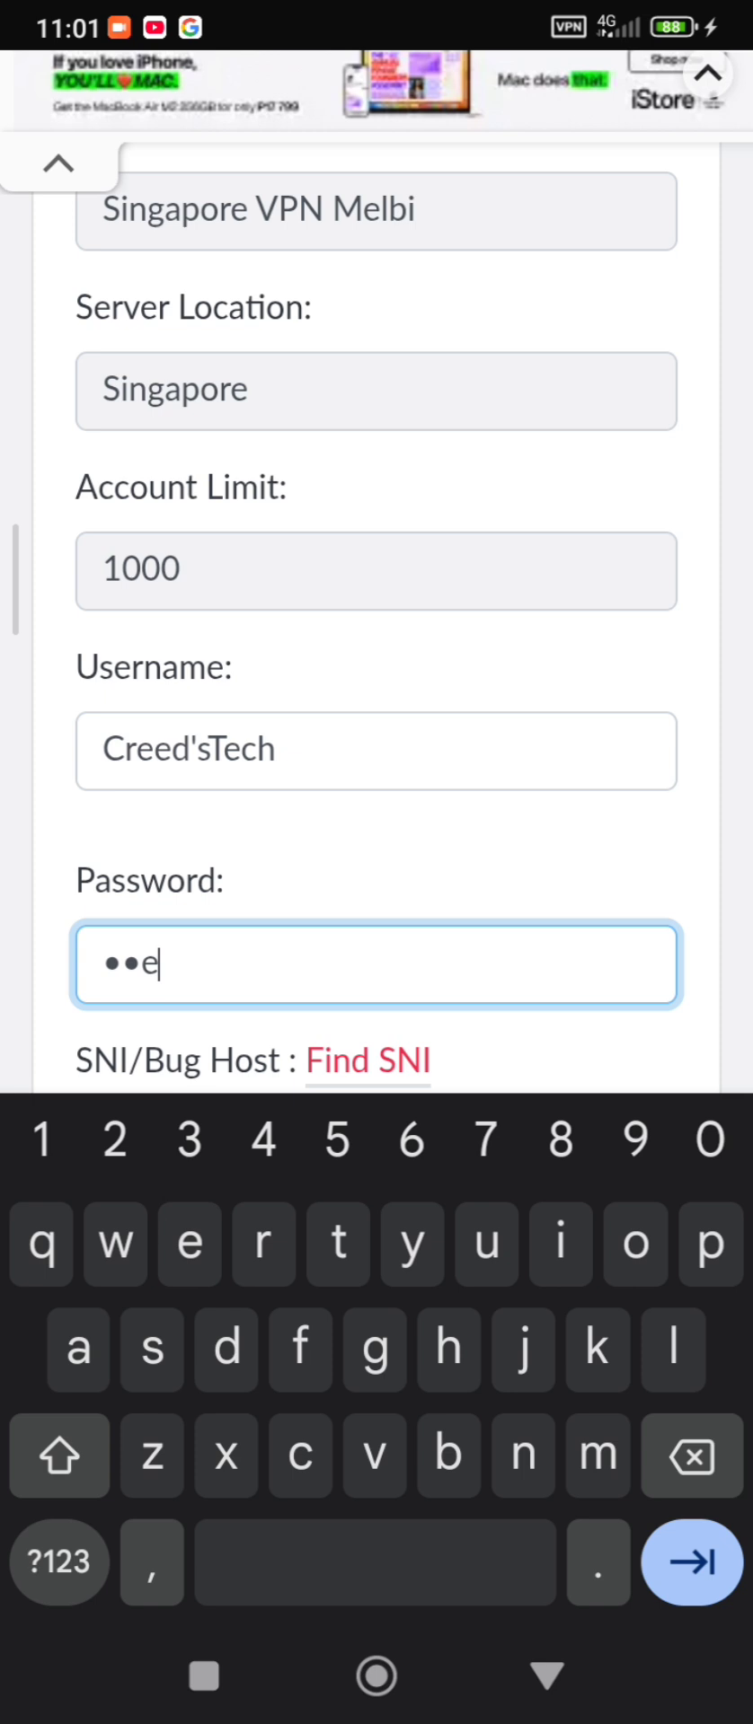
type("d")
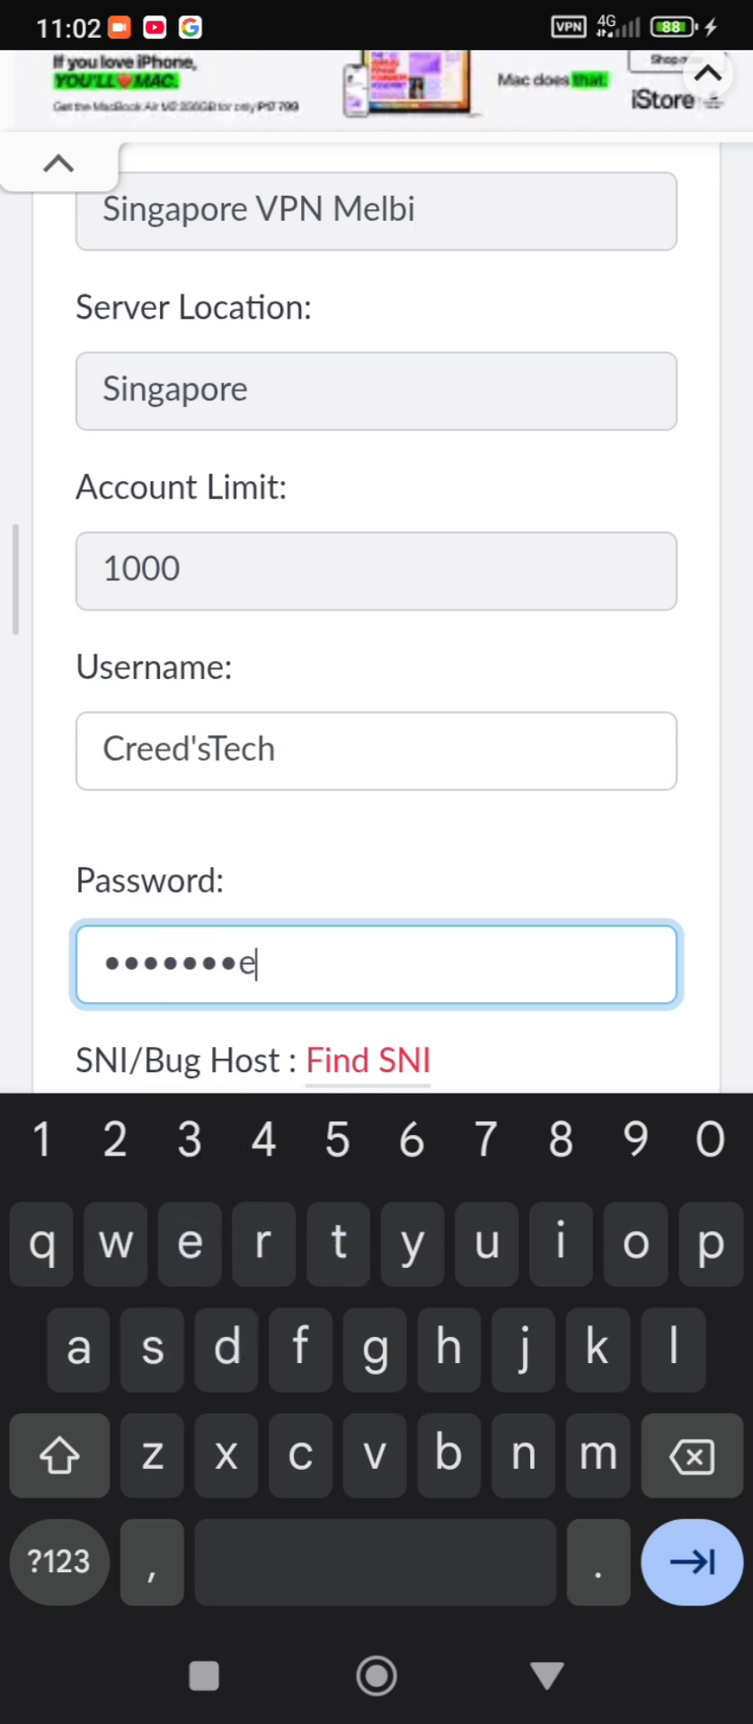
type("h")
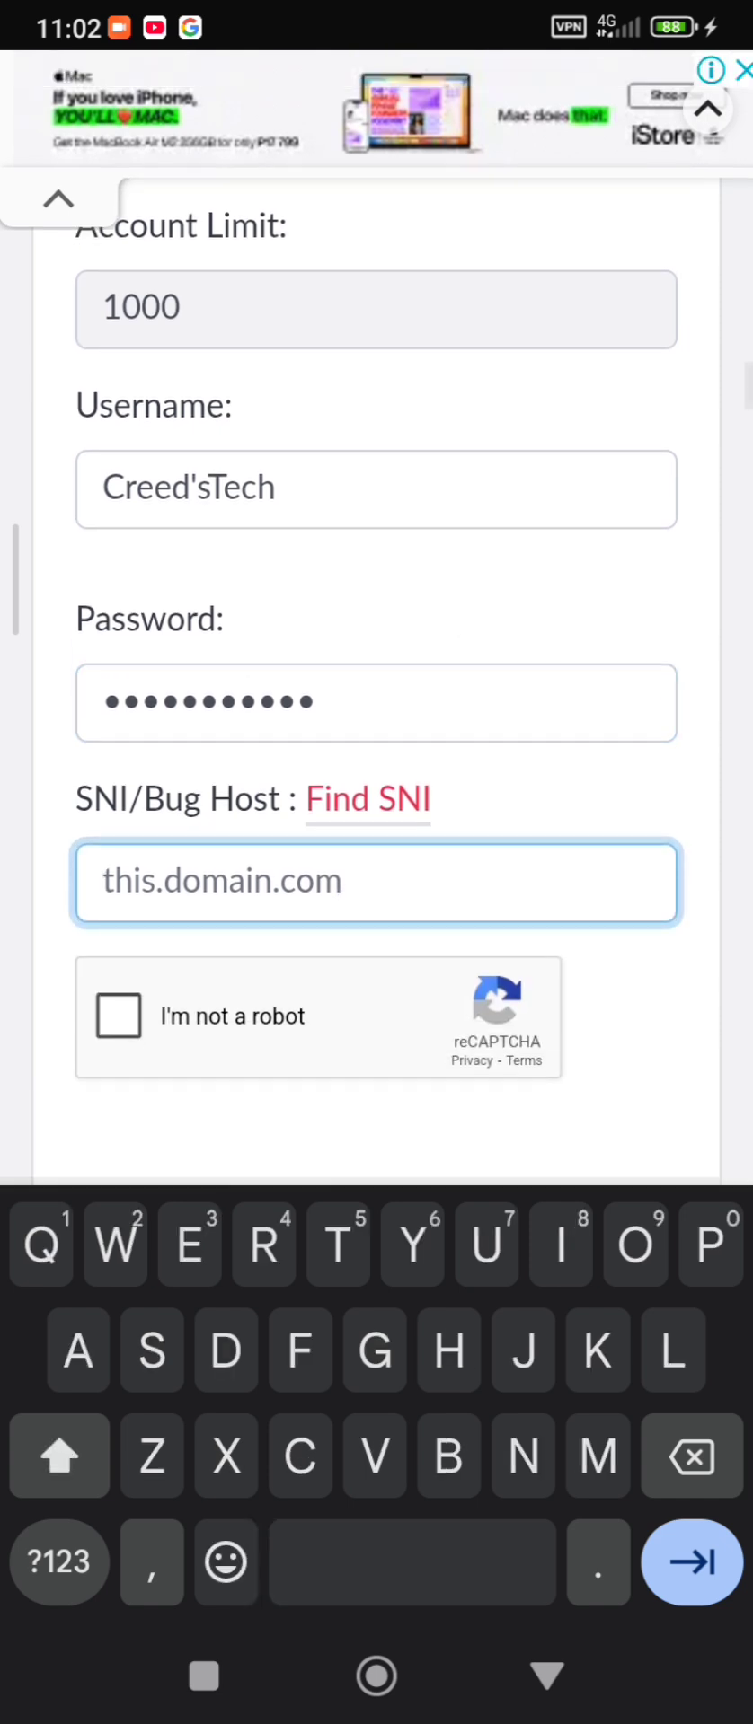
type("mai")
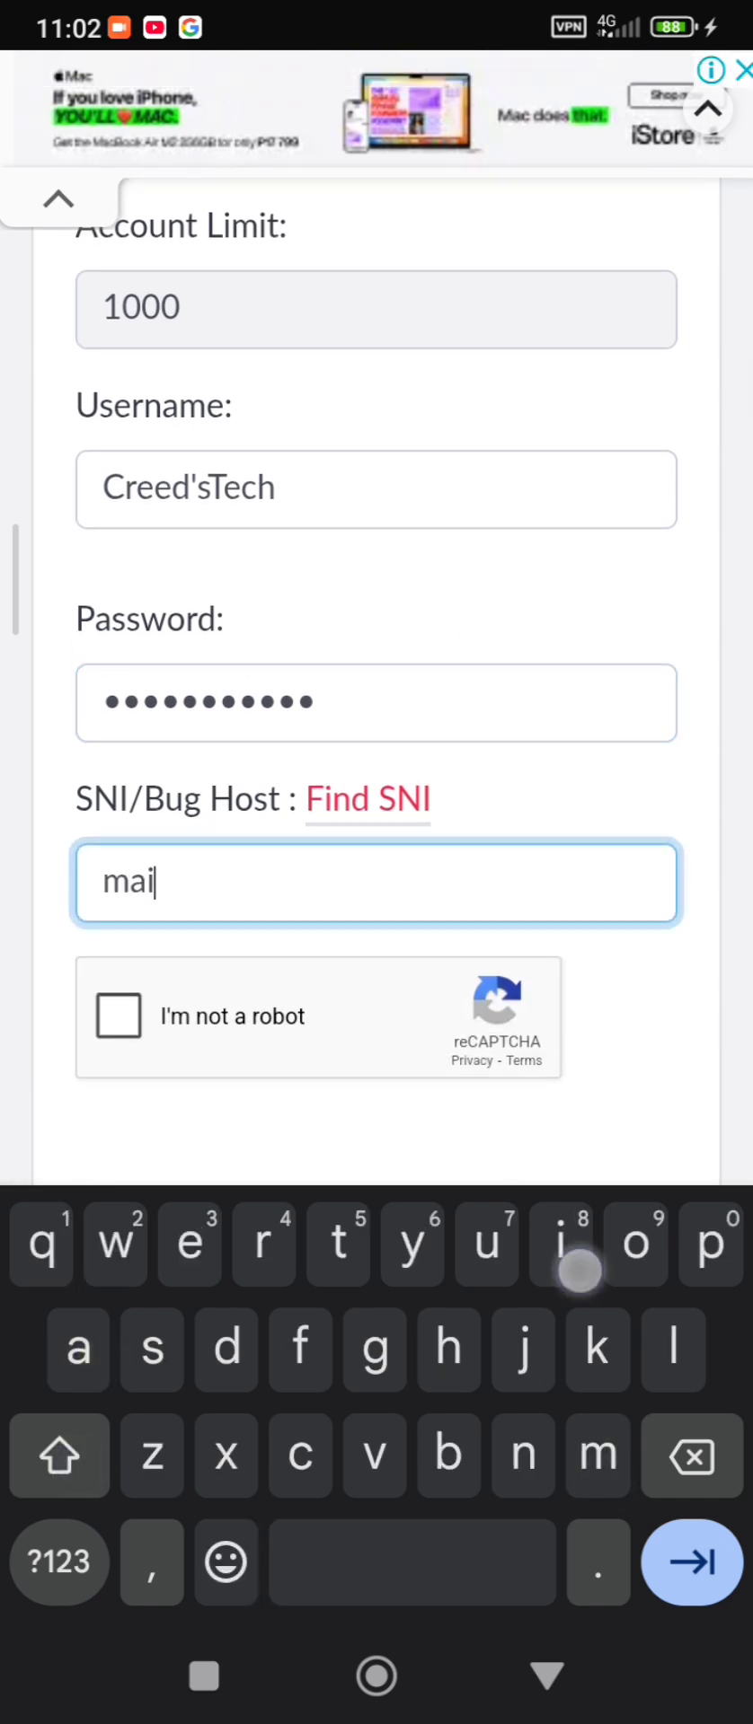
type("l.ooze.co.bw")
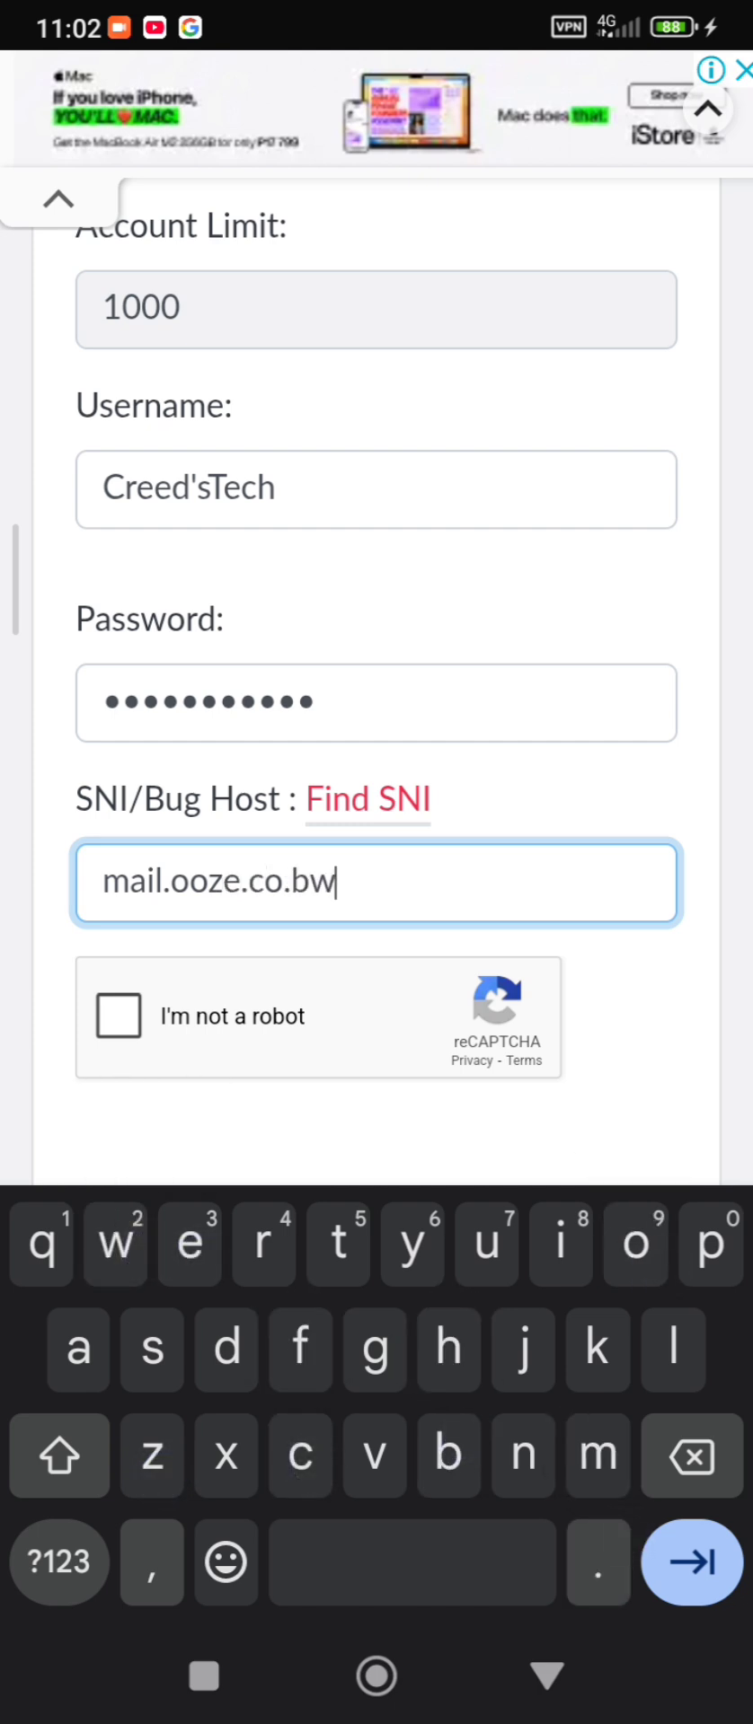
left_click(118, 1015)
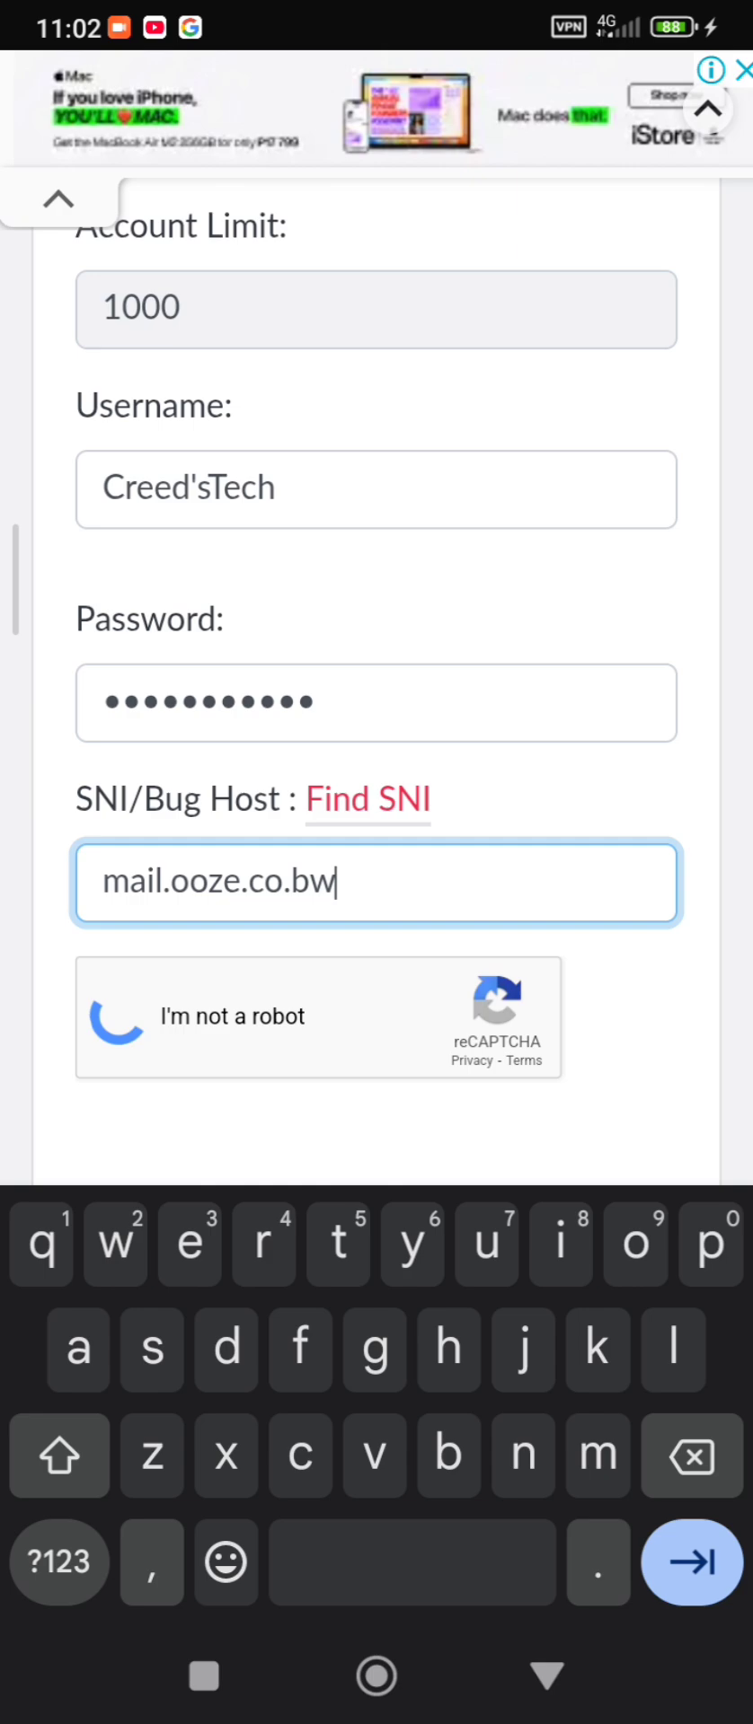
left_click(116, 1014)
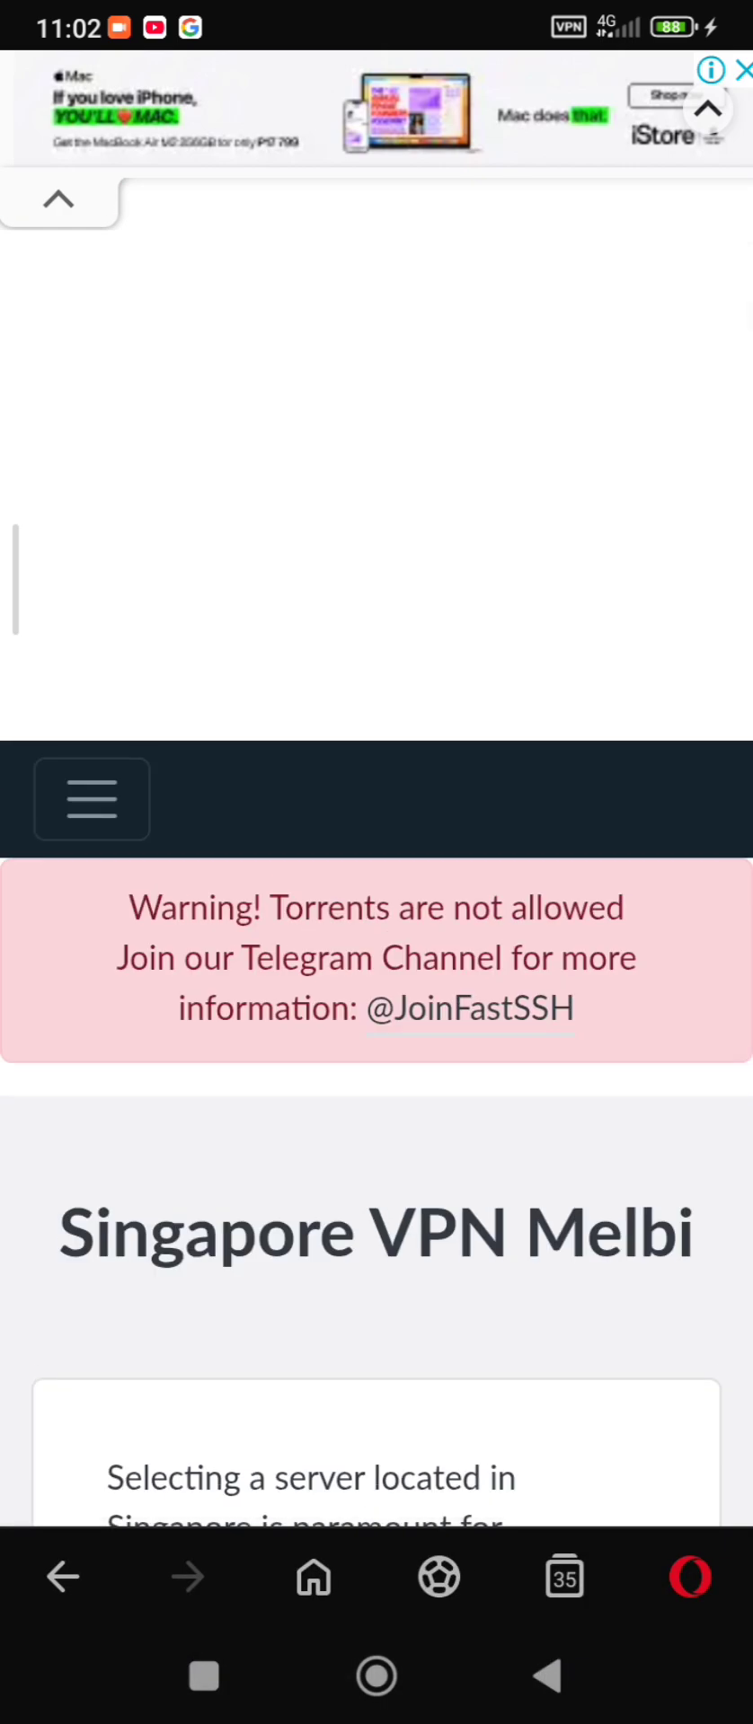
Step: Copy the new account's configuration string from the success message
scroll("down", 3)
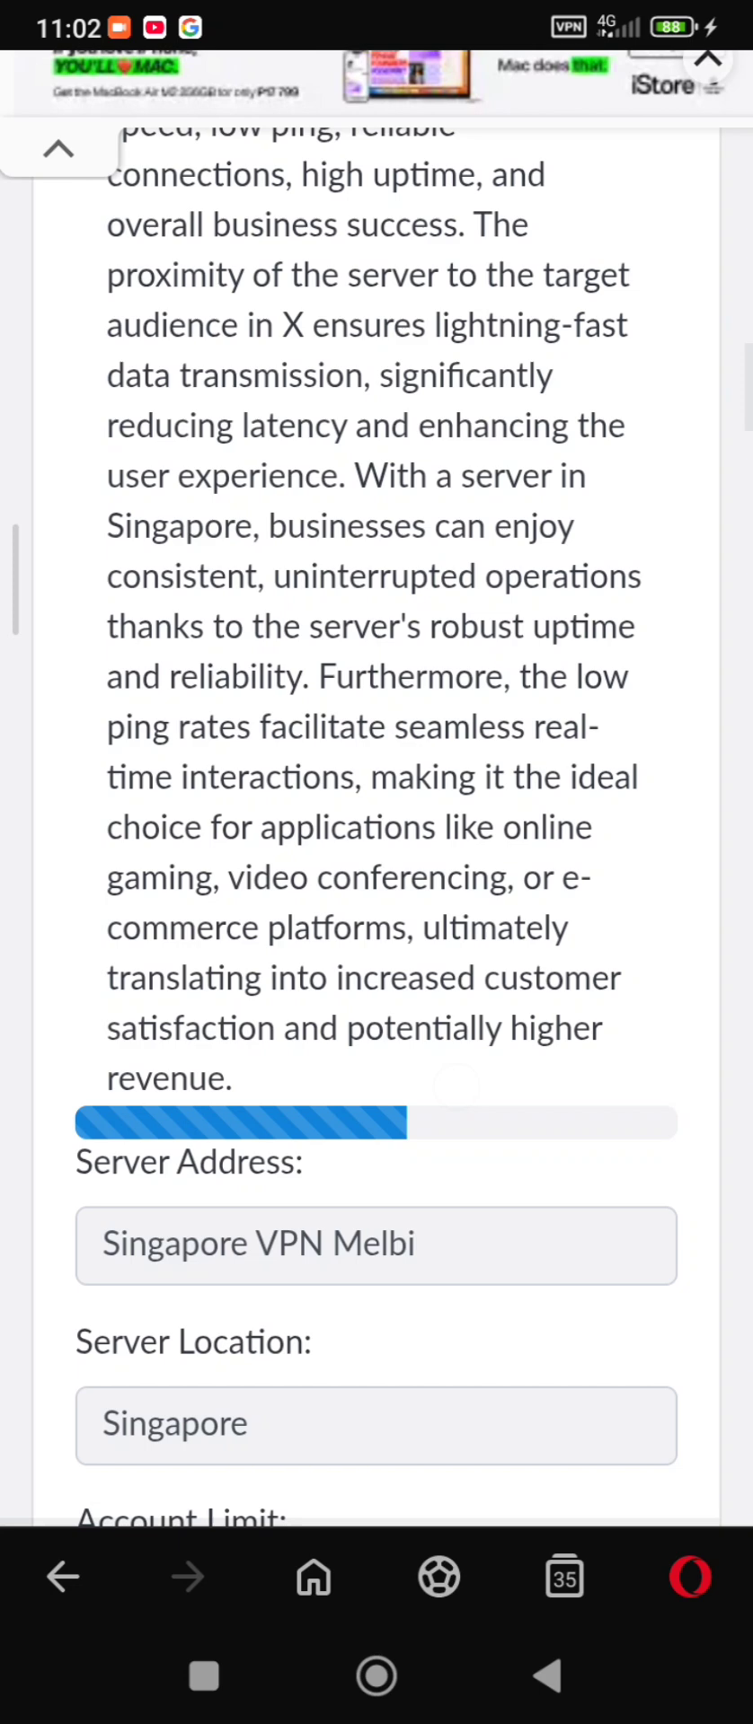
scroll("down", 3)
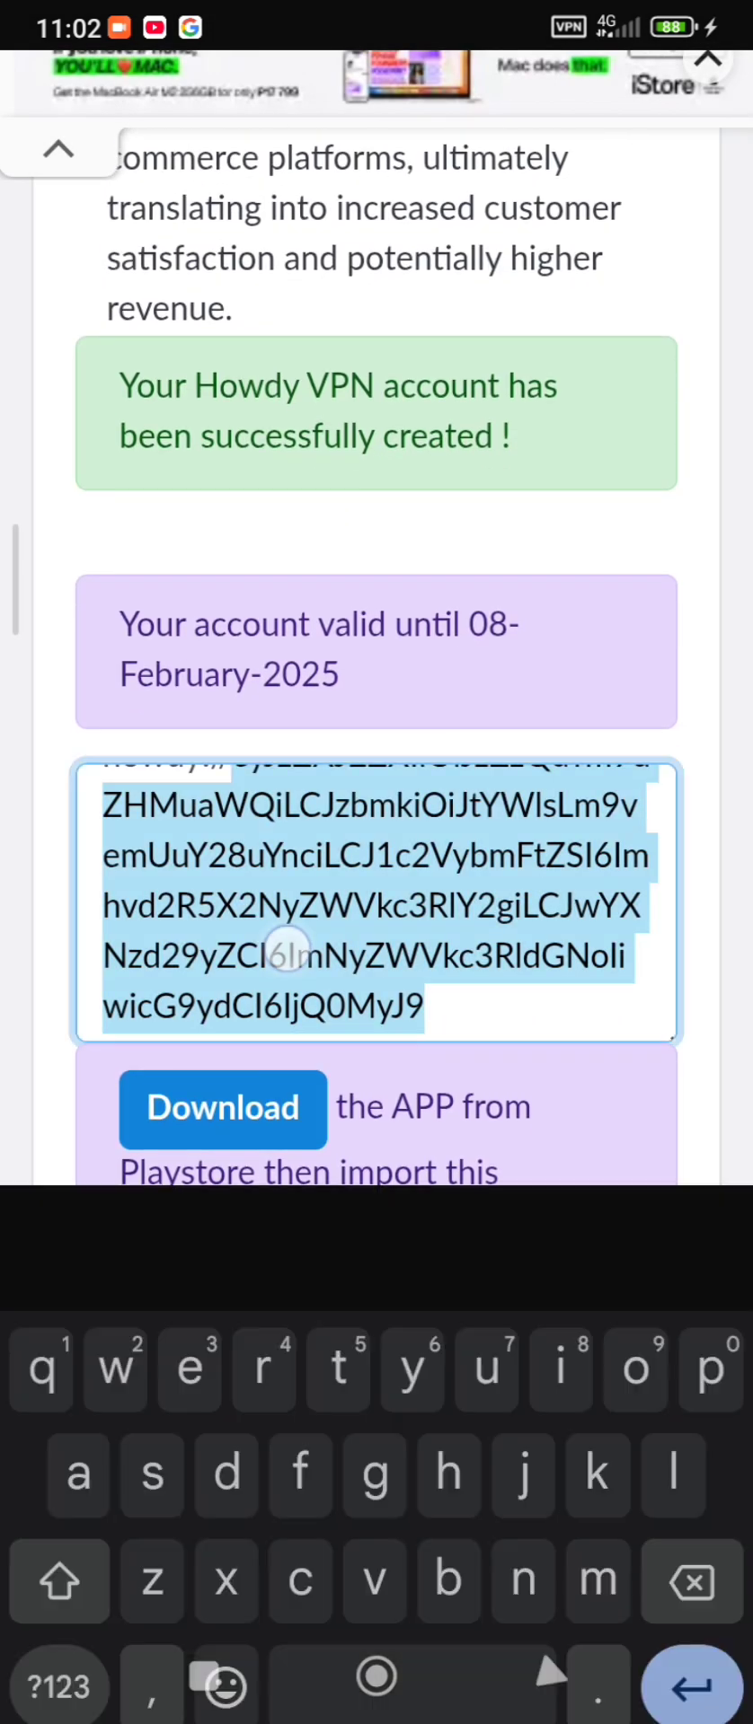
left_click(287, 995)
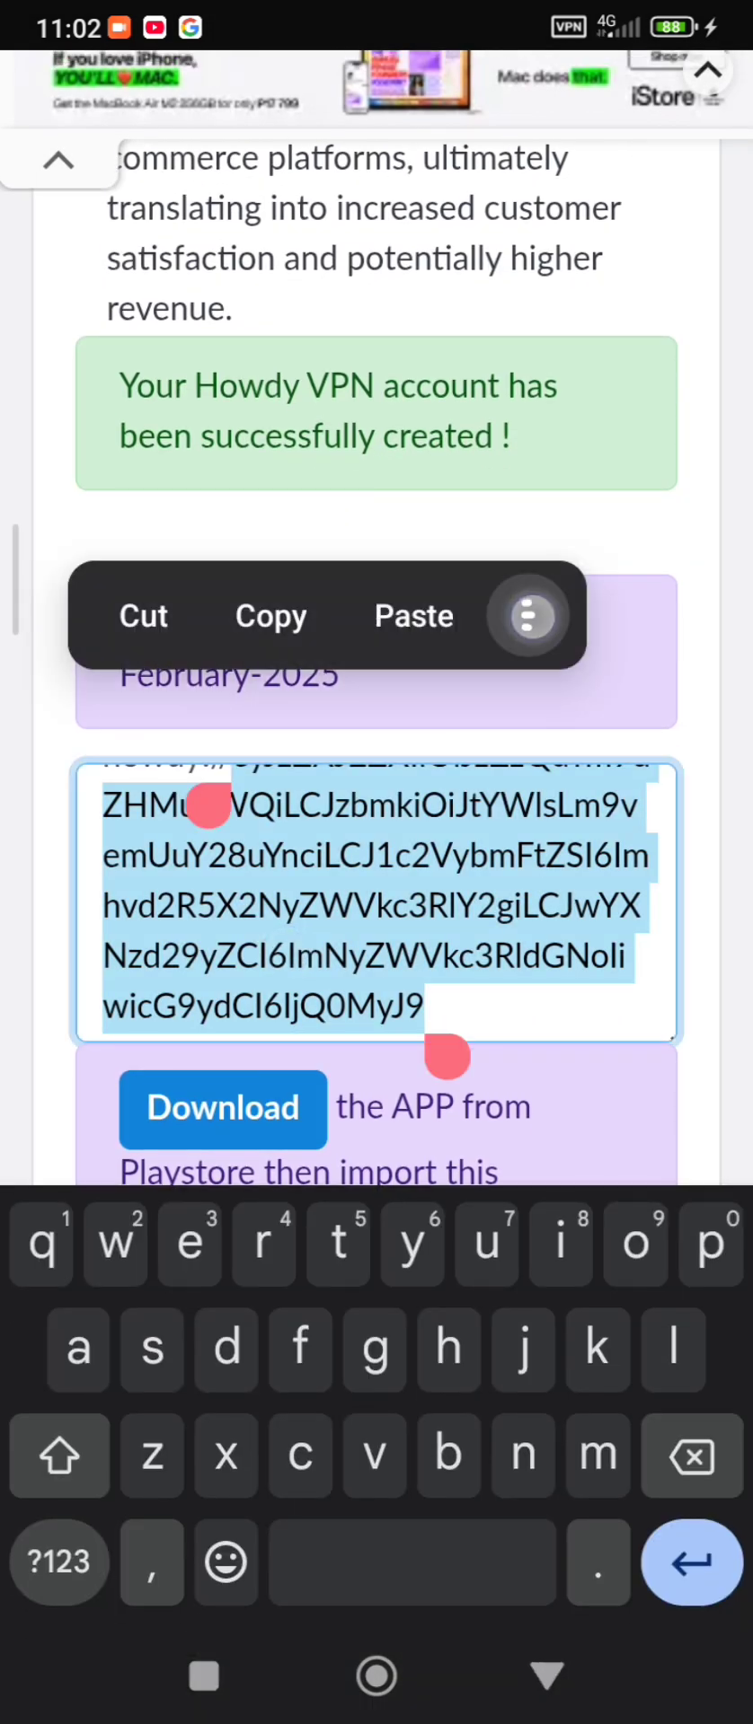
left_click(59, 1454)
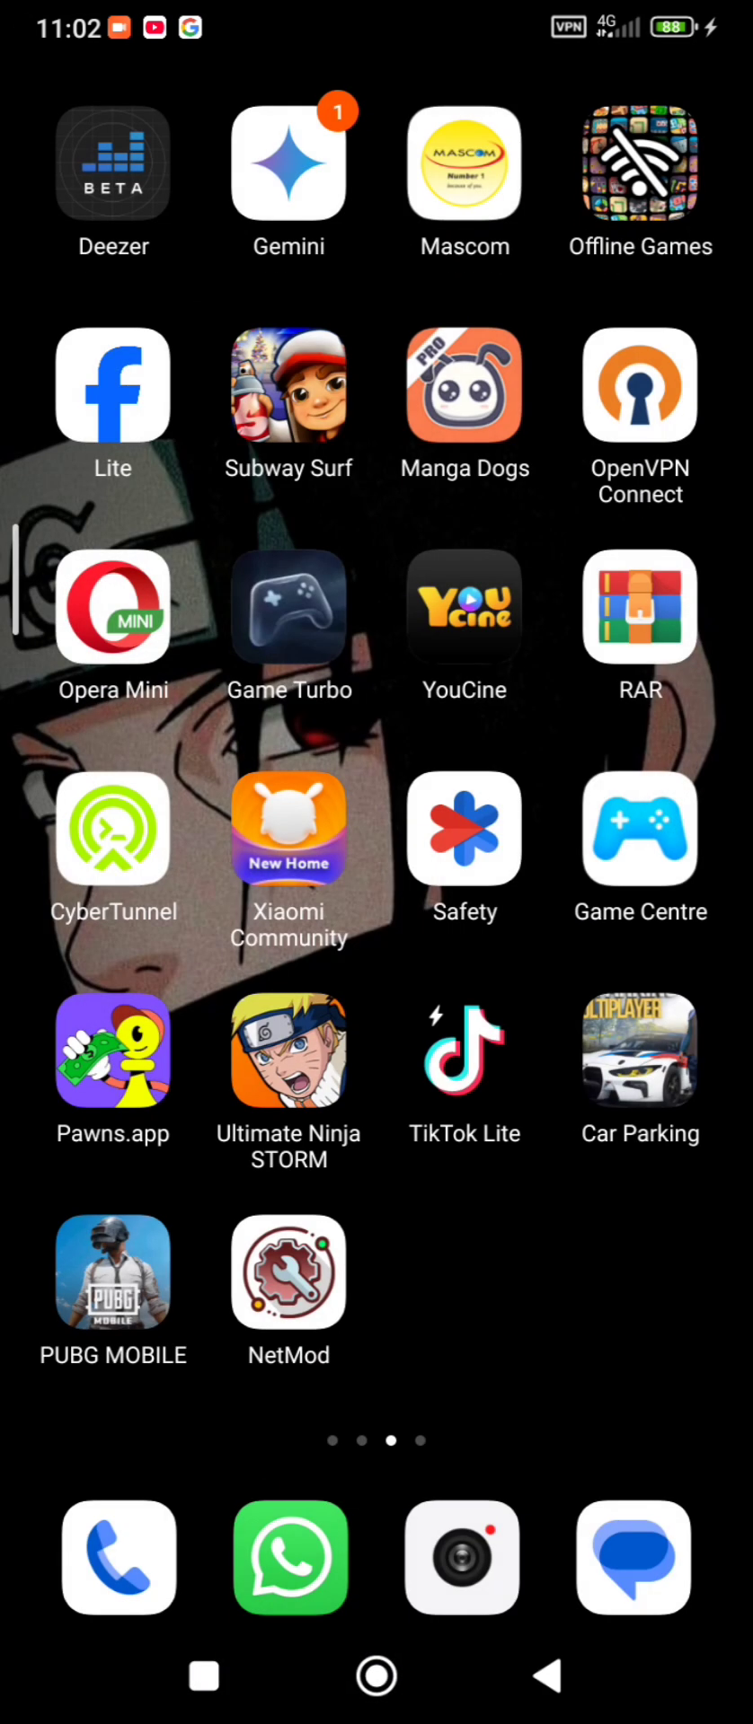
Step: Import the copied account into Howdy VPN and save the connection profile
left_click(639, 386)
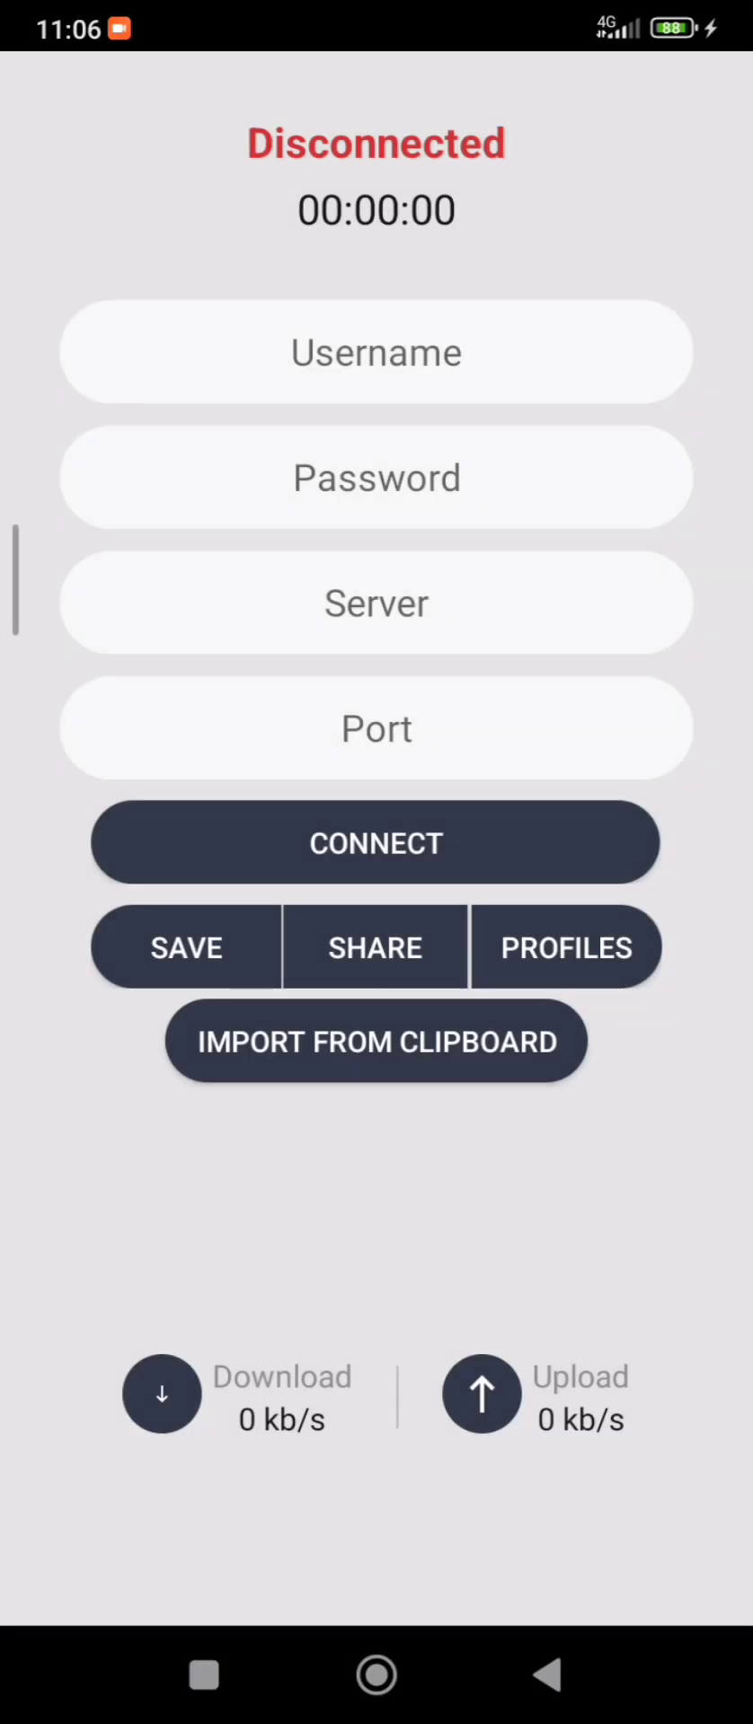
left_click(375, 1042)
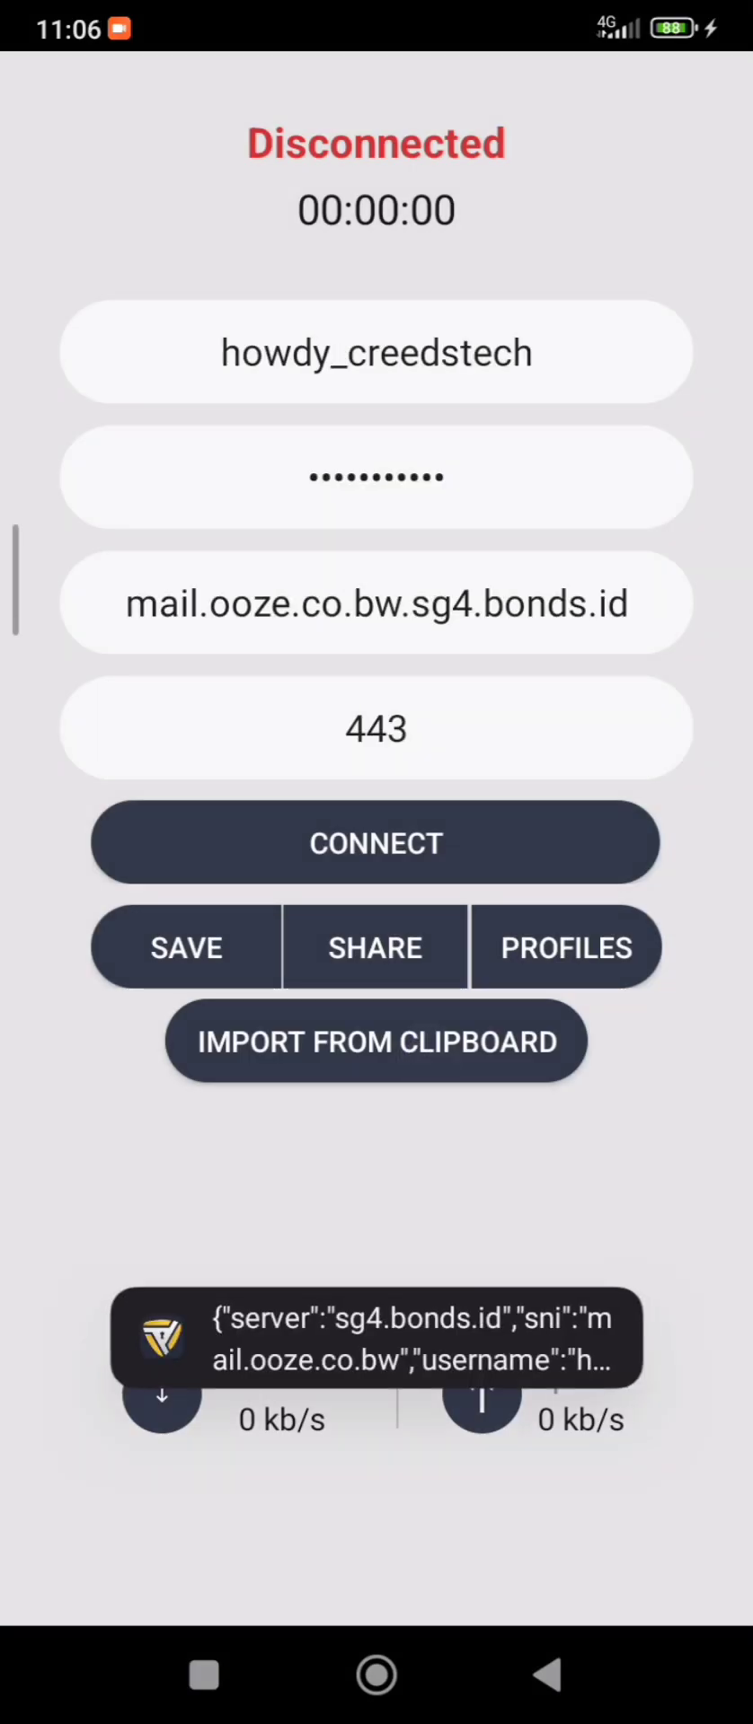
left_click(376, 1042)
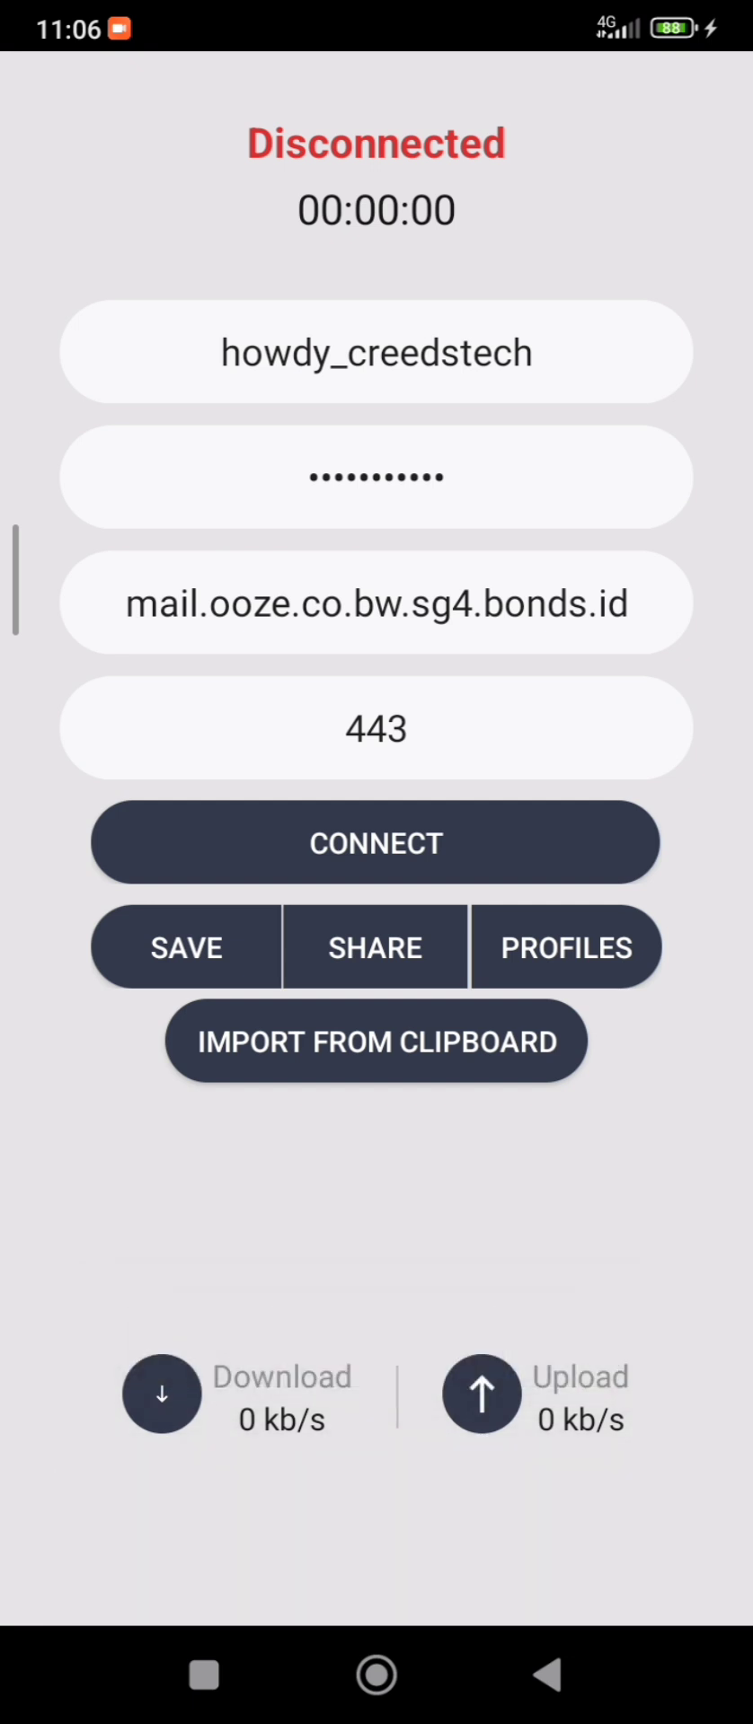
left_click(375, 842)
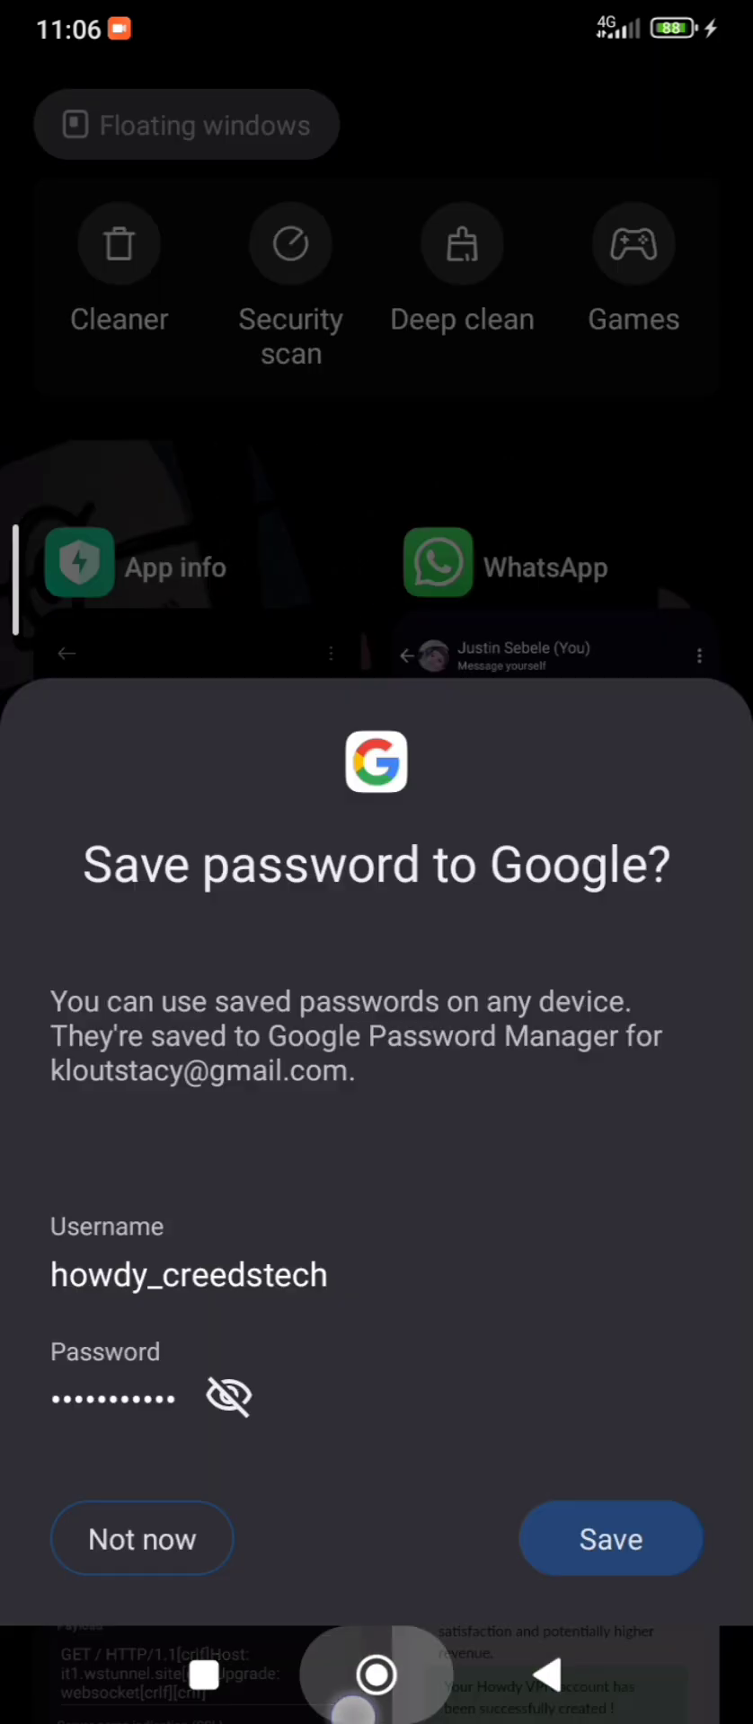
Step: Decline saving the password, connect via the Singapore server, and leave the app running
left_click(141, 1538)
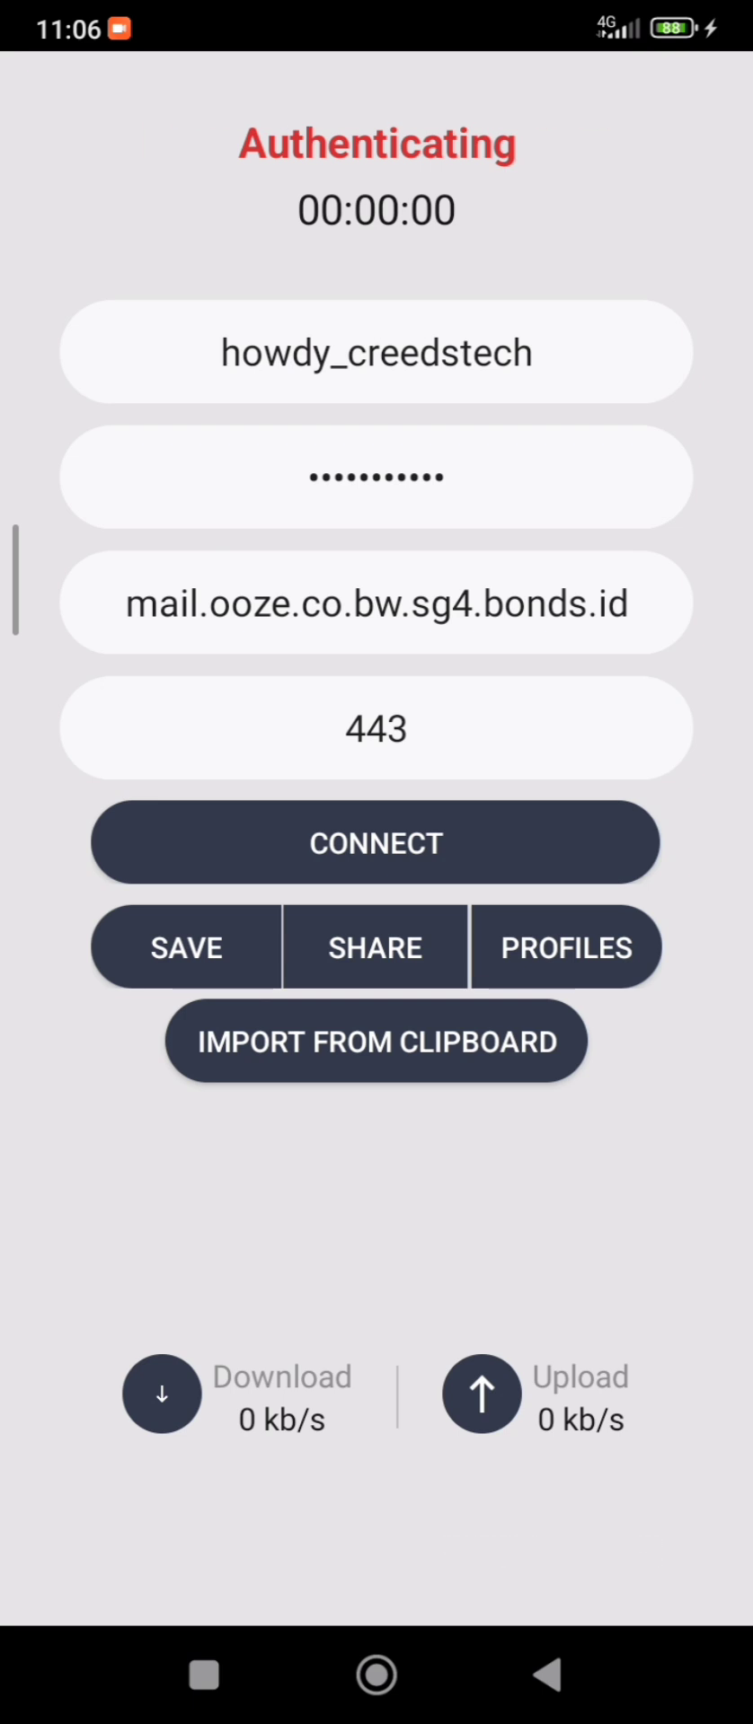
left_click(376, 843)
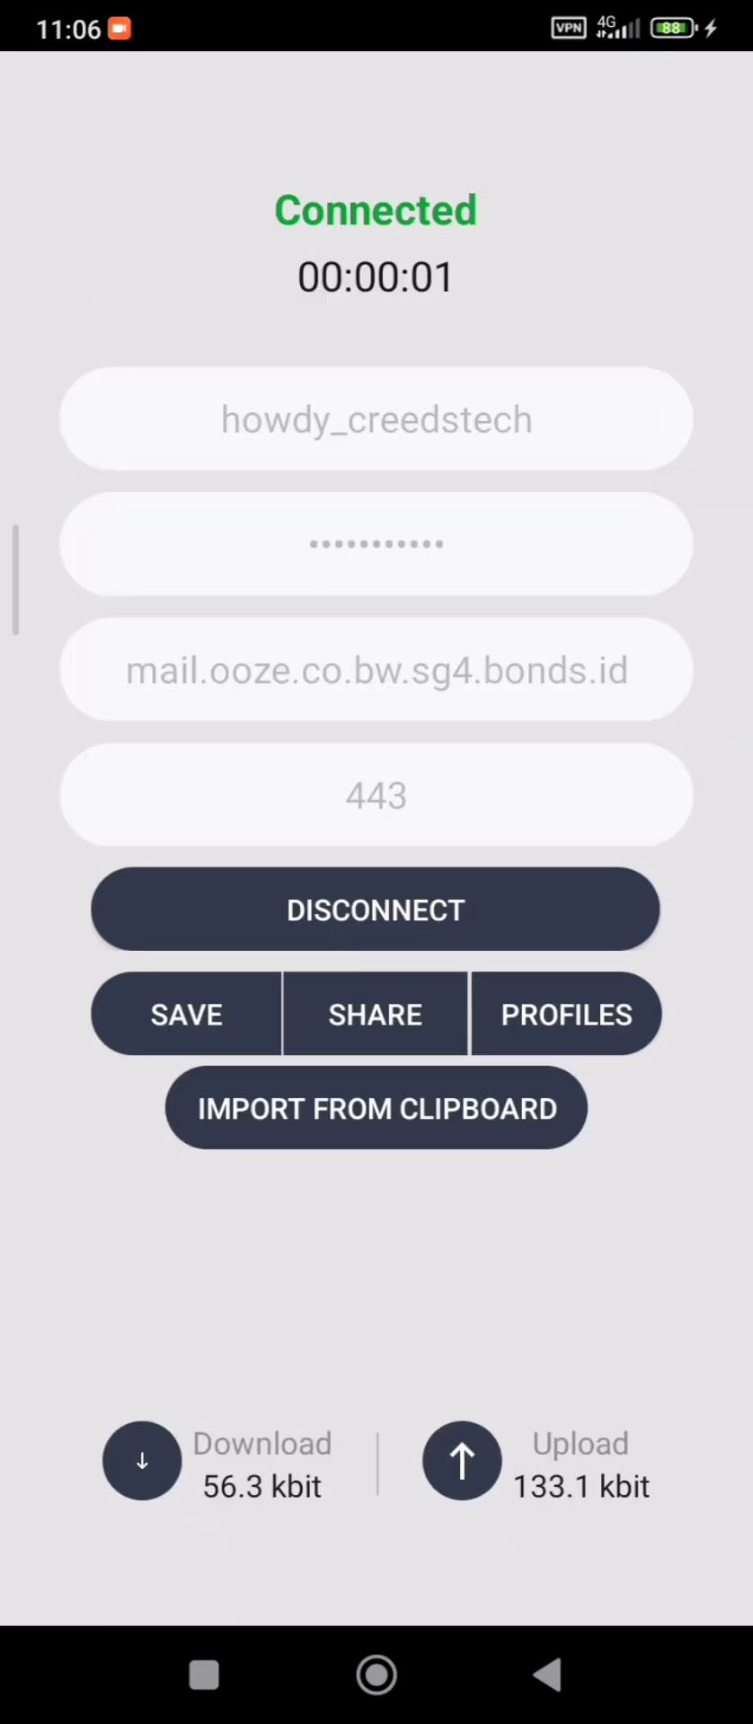
left_click(376, 1674)
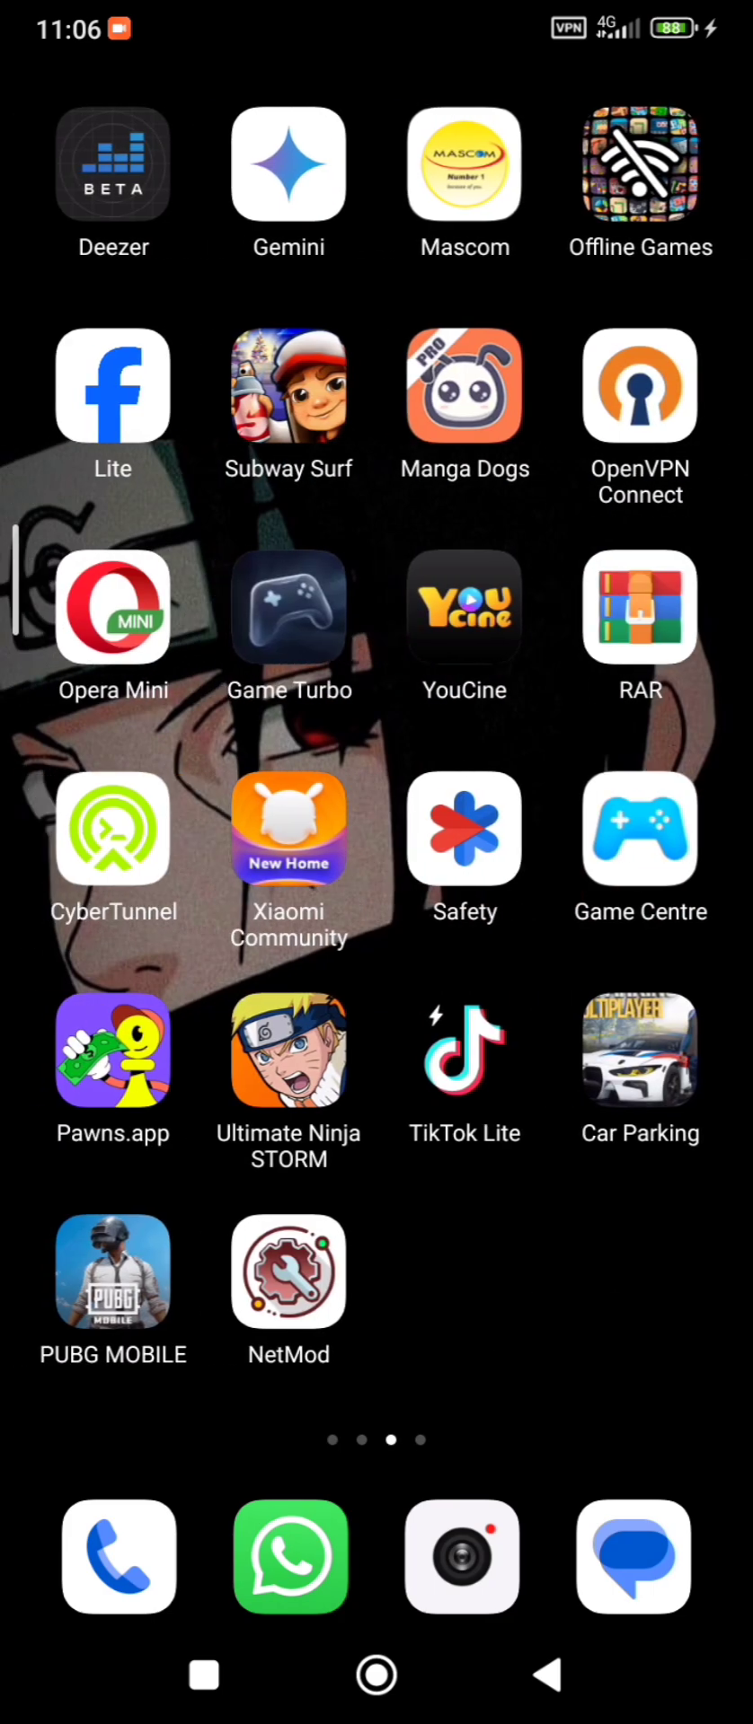
Step: Reopen Opera Mini and begin typing 'yout' into the address bar
left_click(112, 606)
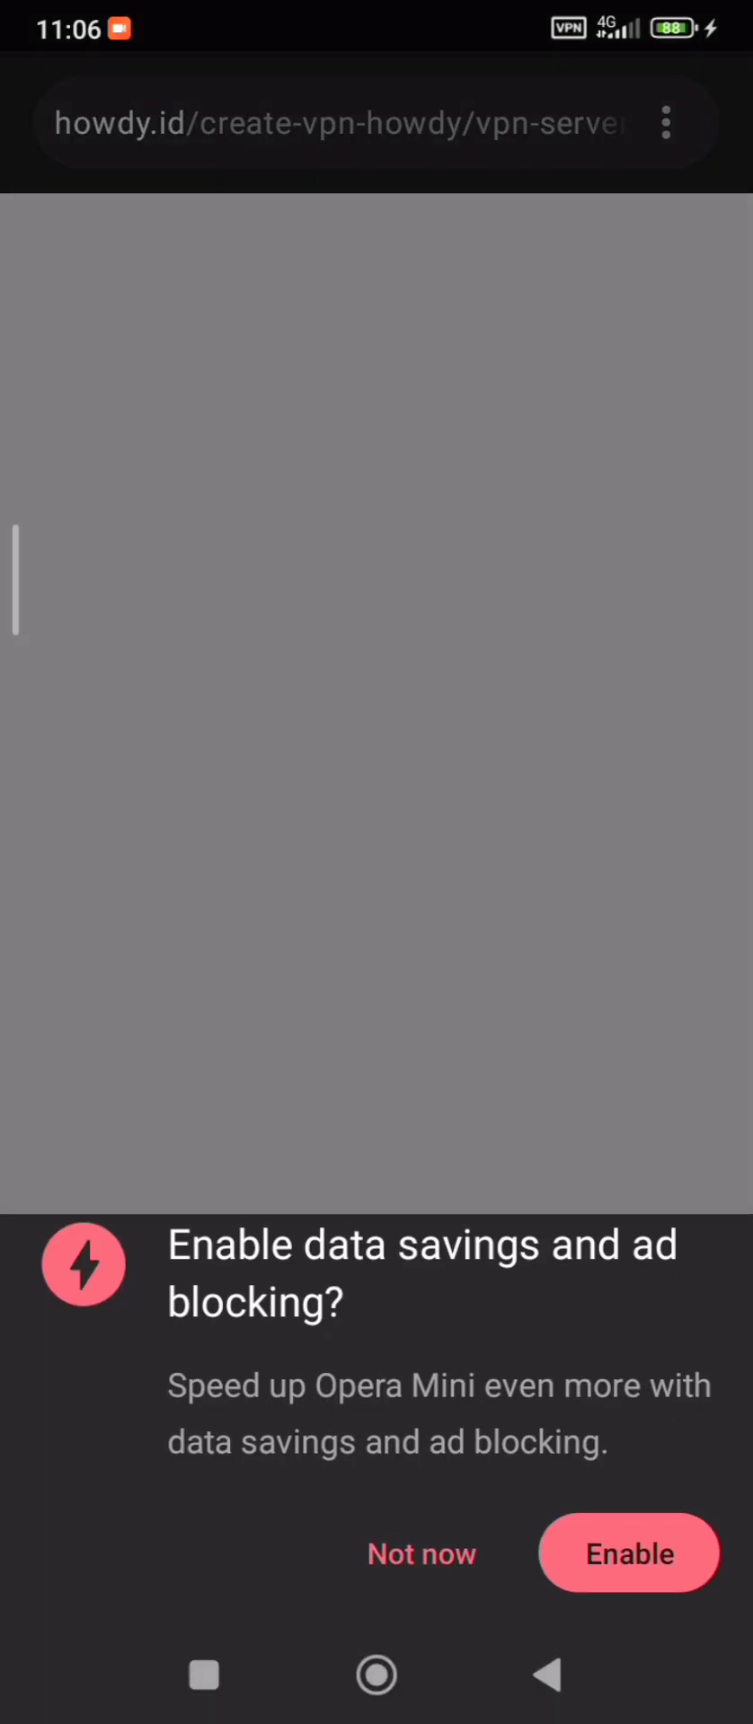
left_click(375, 123)
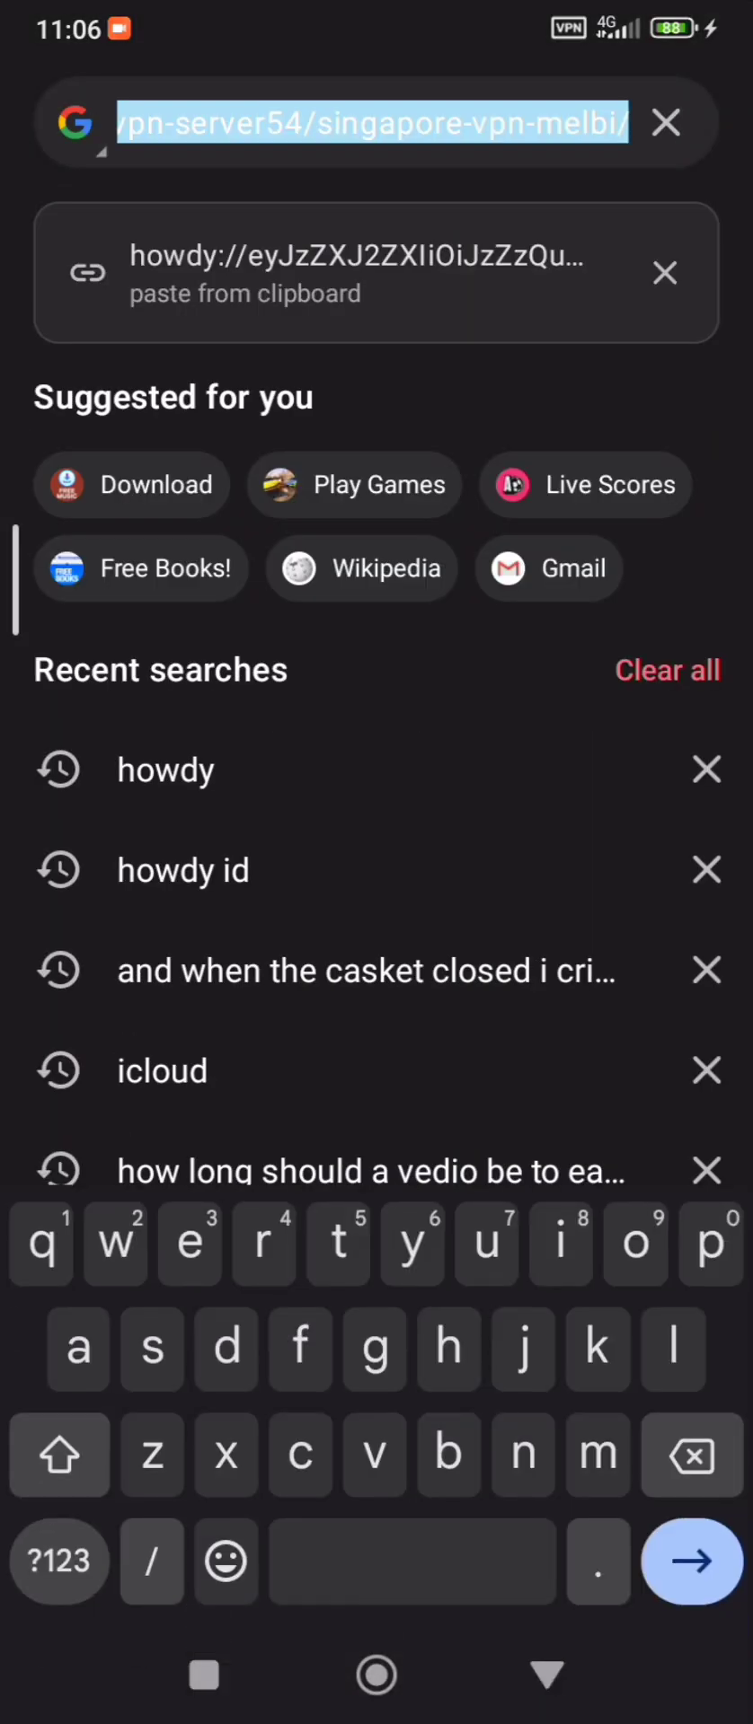
type("yout")
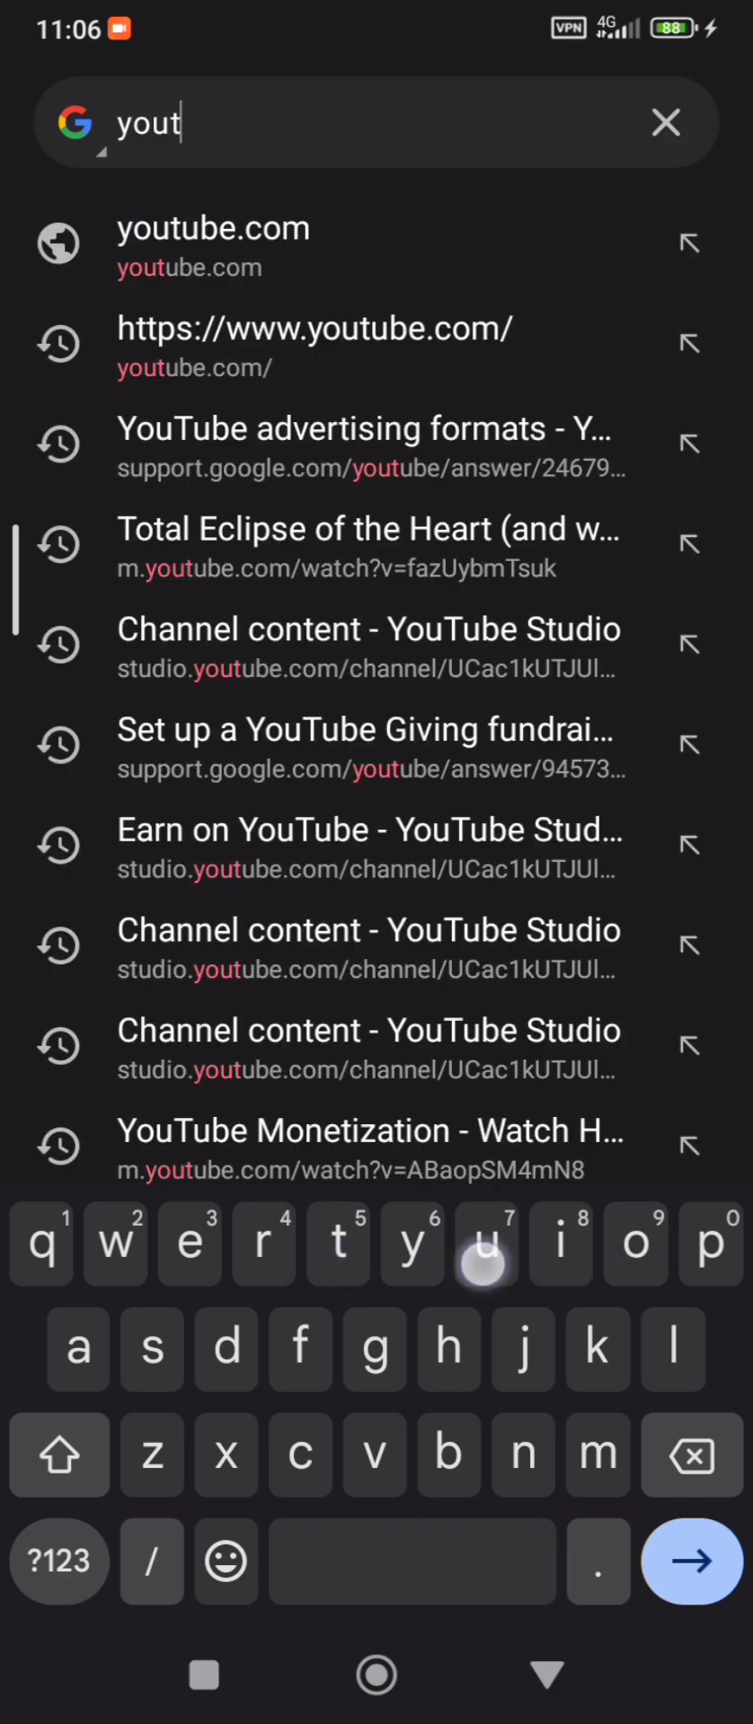